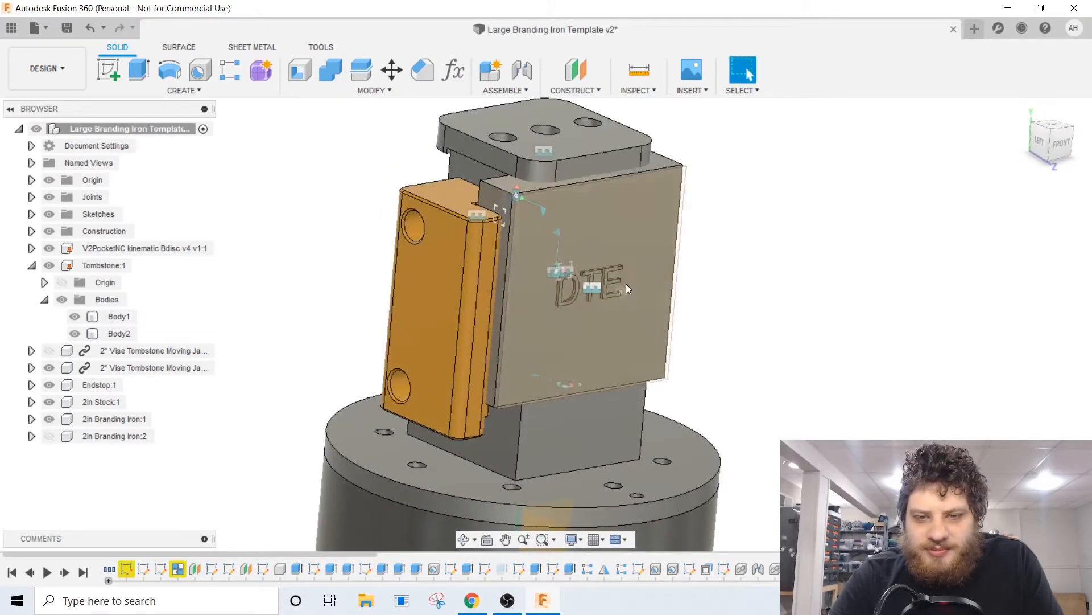
Step: Orbit to inspect the DTE and arrow faces, then switch to the Manufacture workspace
left_click_drag(627, 289, 669, 218)
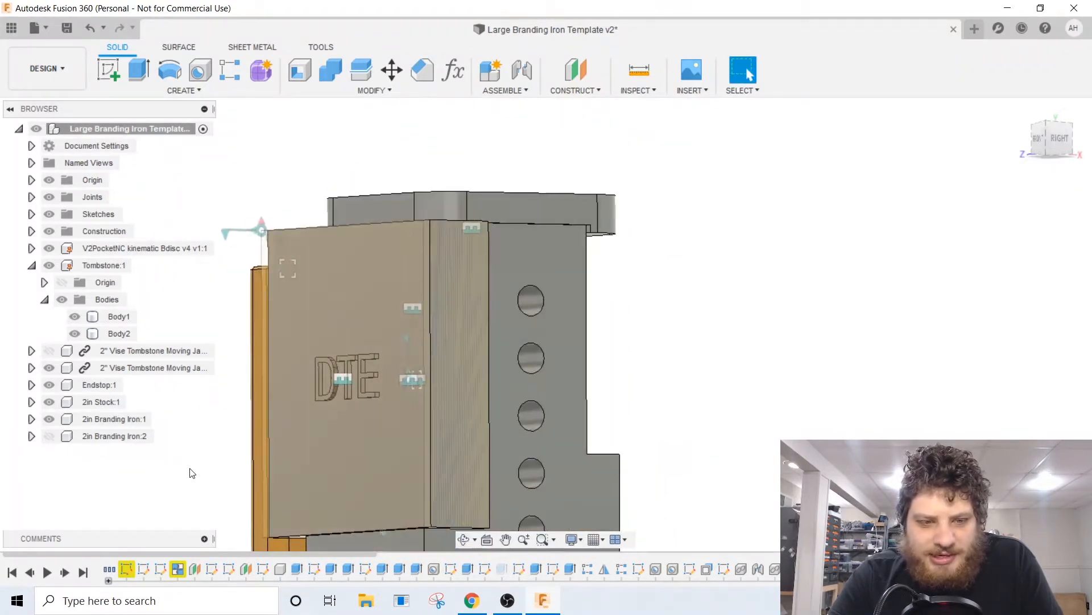
left_click(114, 419)
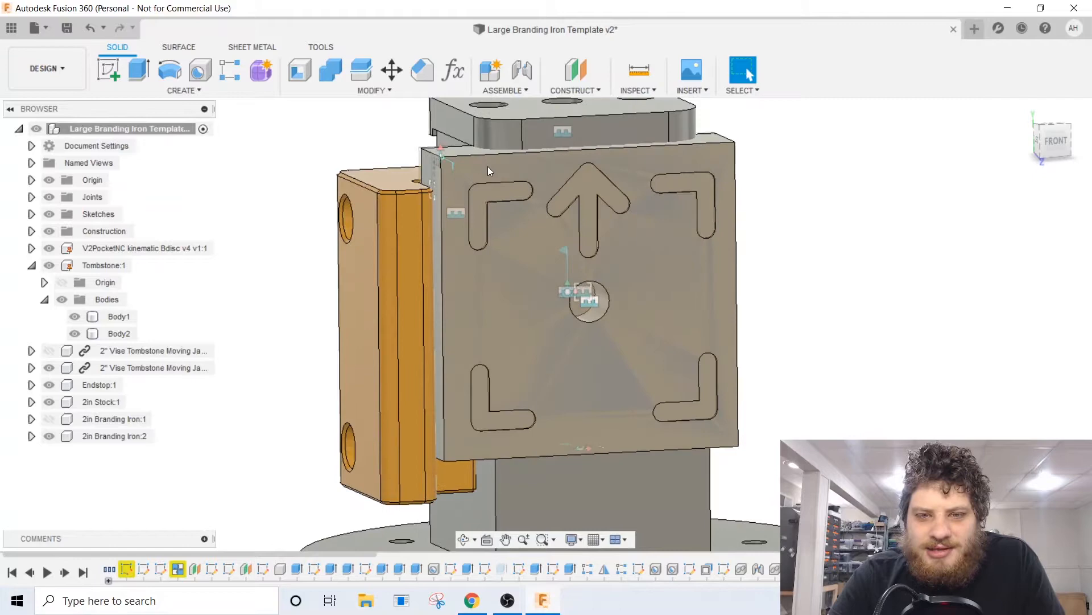
mouse_move(696, 269)
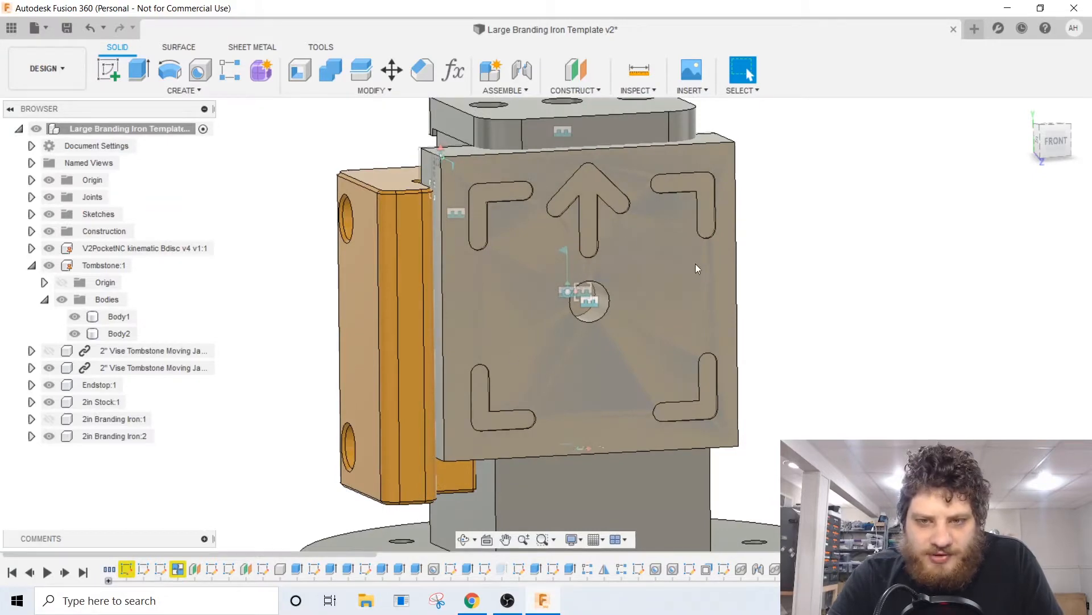
left_click_drag(696, 268, 564, 272)
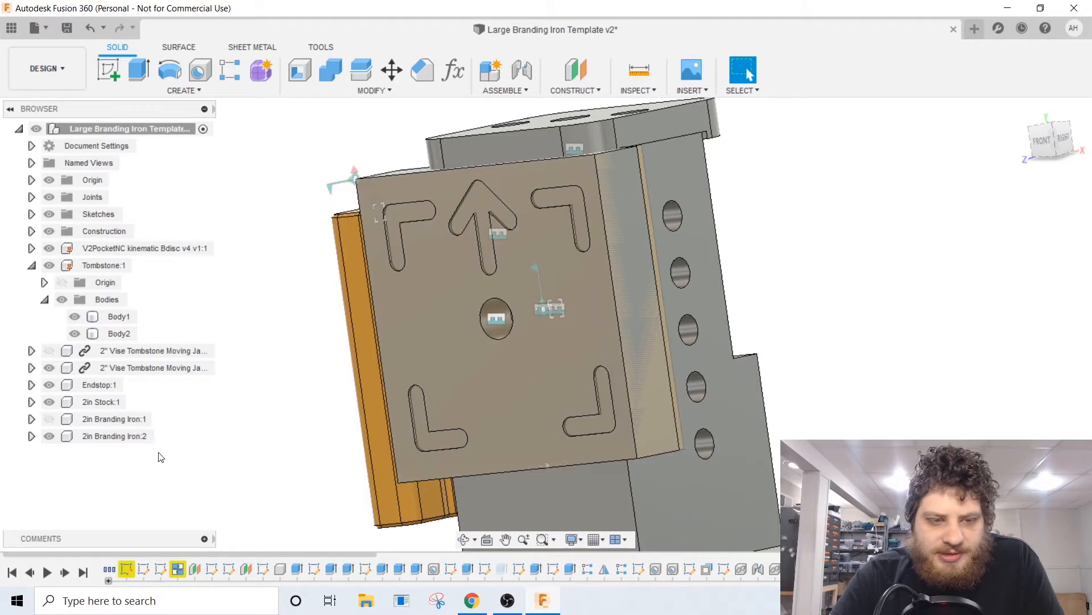
left_click(47, 68)
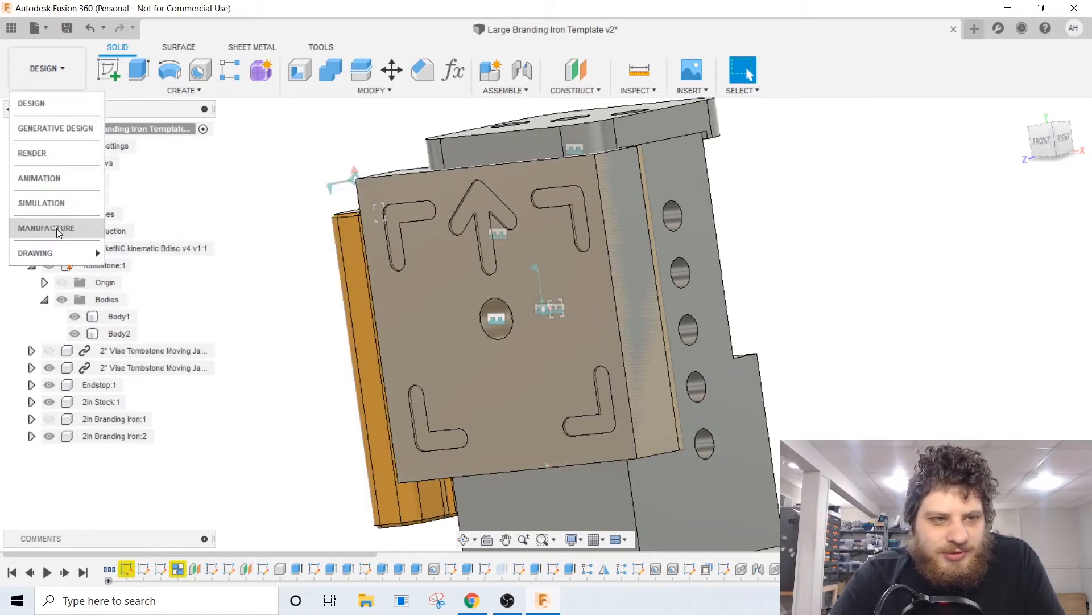
left_click(46, 228)
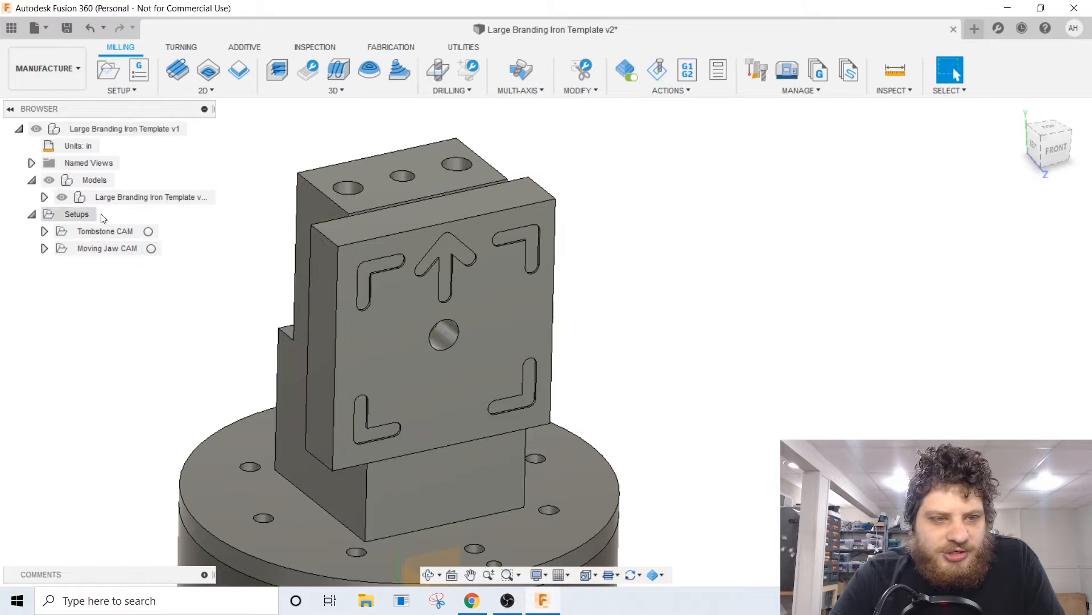
Step: Start a new setup and orbit to expose the sketch-point origin for the WCS
left_click(108, 70)
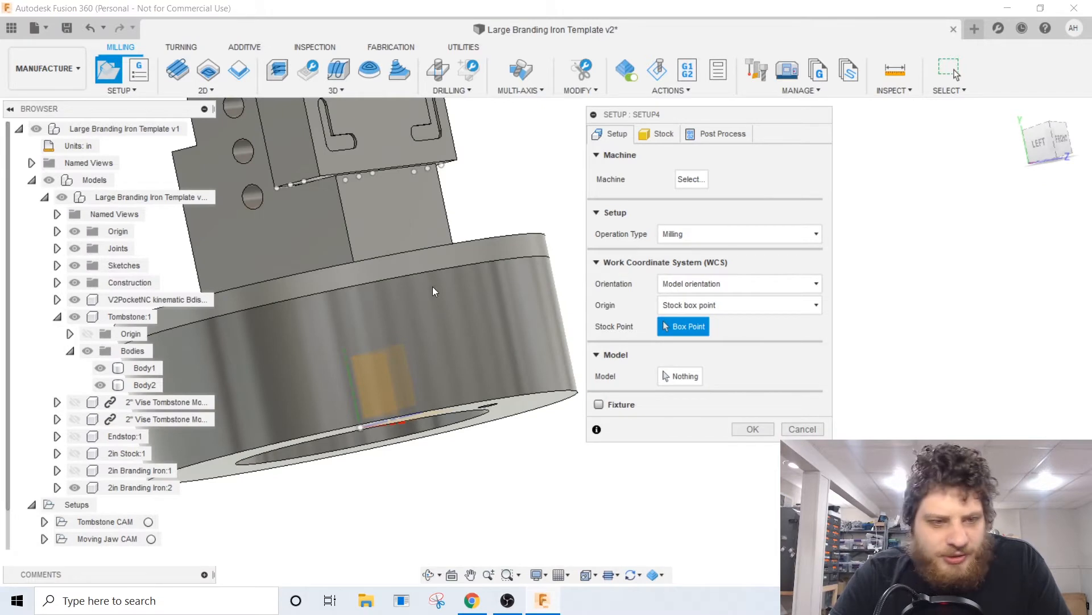
scroll("down", 3)
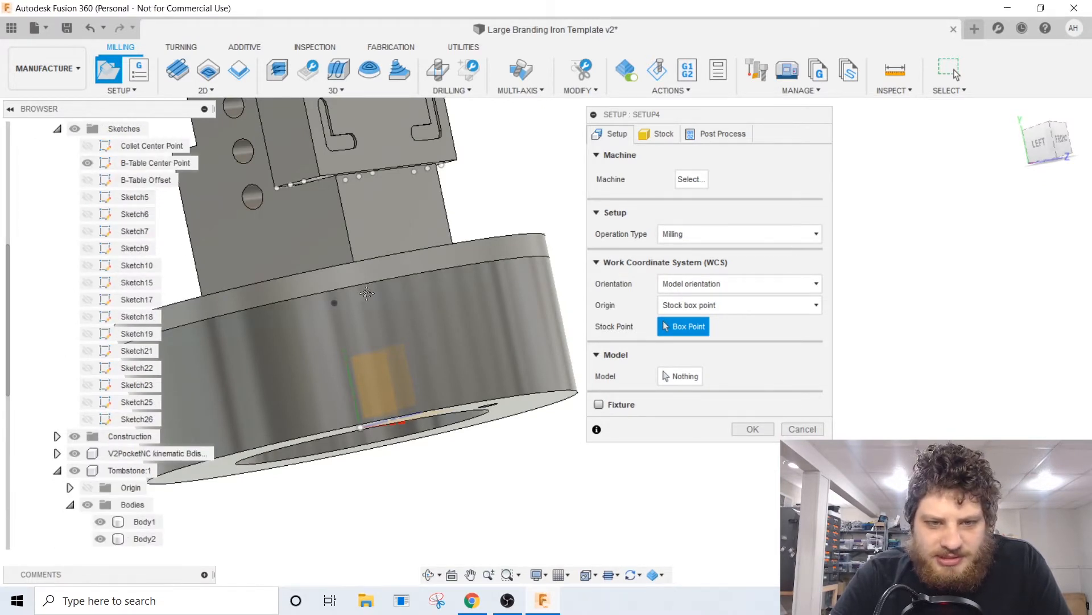
left_click_drag(362, 292, 314, 383)
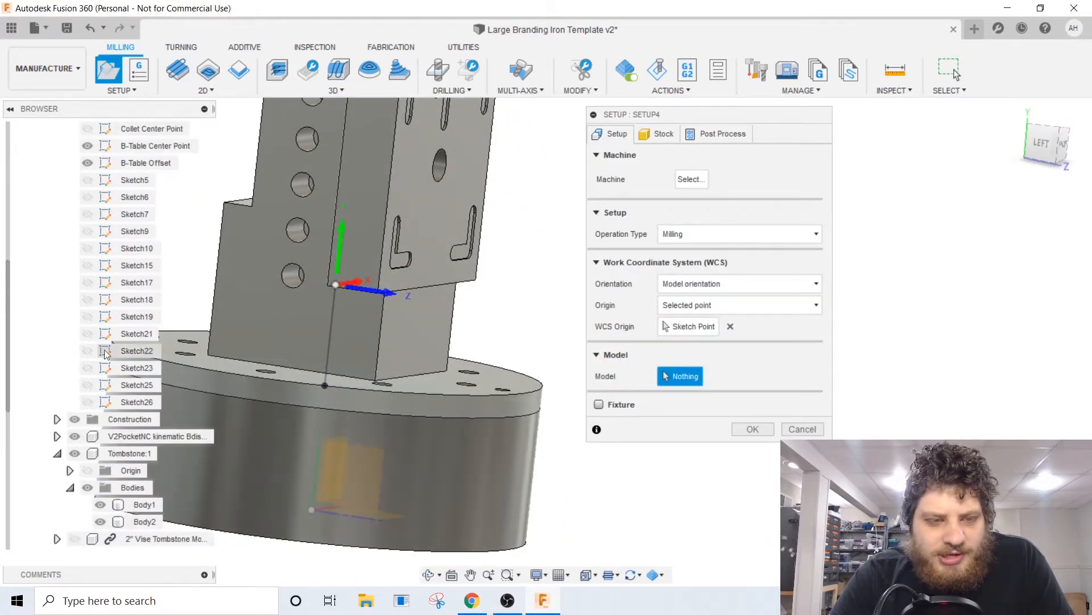
scroll("down", 3)
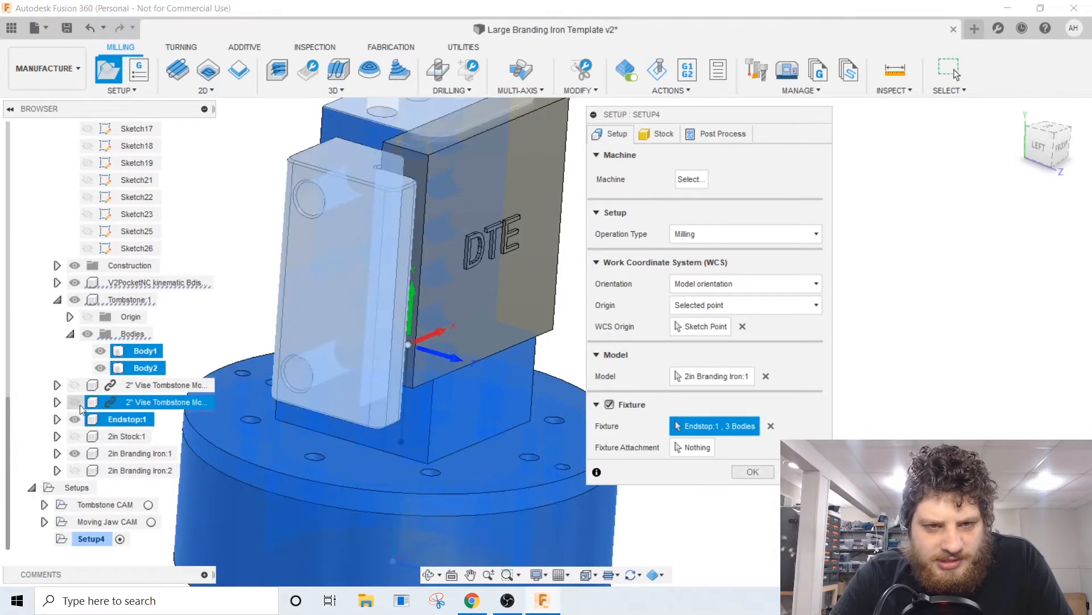
Step: Add the vise jaw fixture, take stock from solid, and name the setup Branding Iron Front
left_click(662, 134)
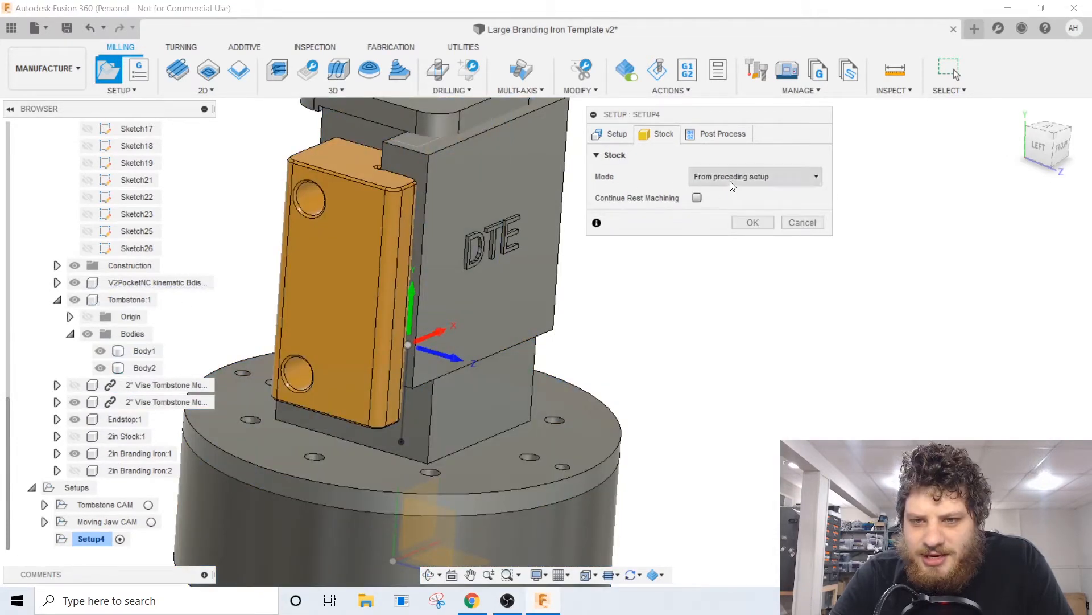
left_click(754, 175)
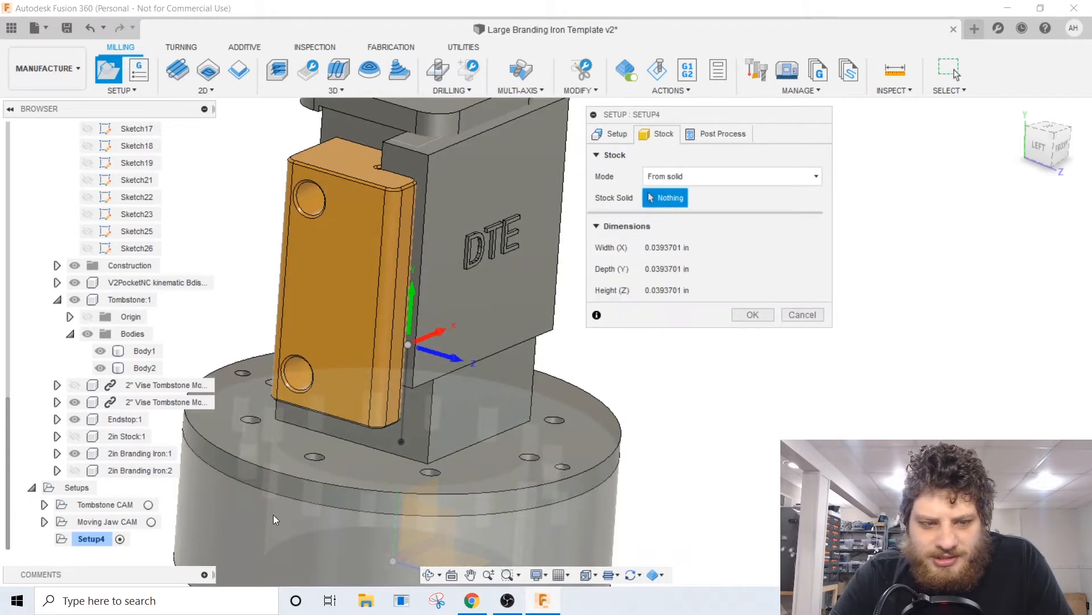
left_click(616, 134)
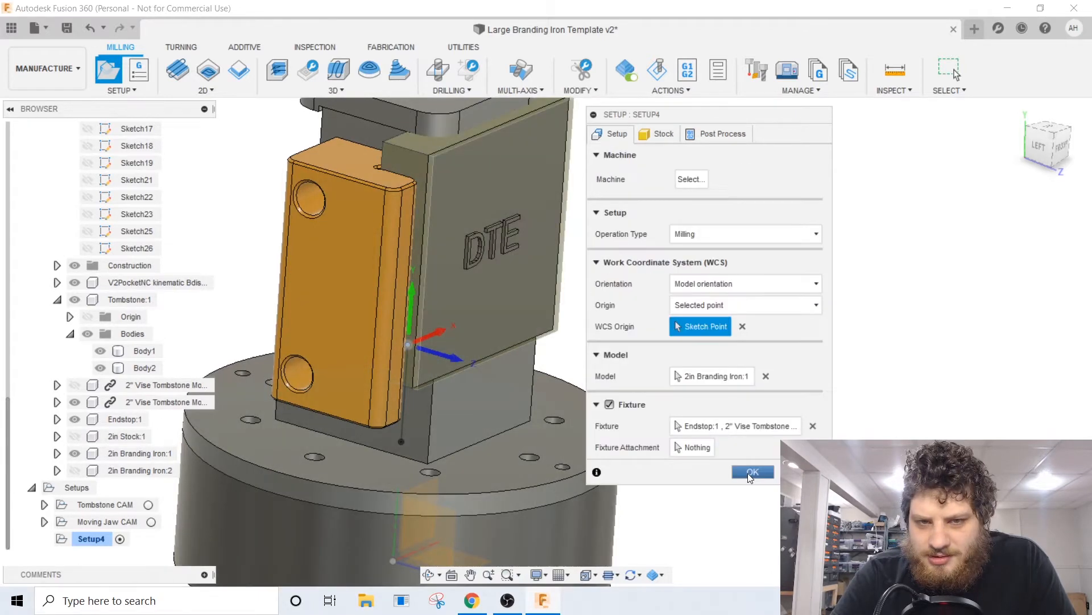
left_click(752, 472)
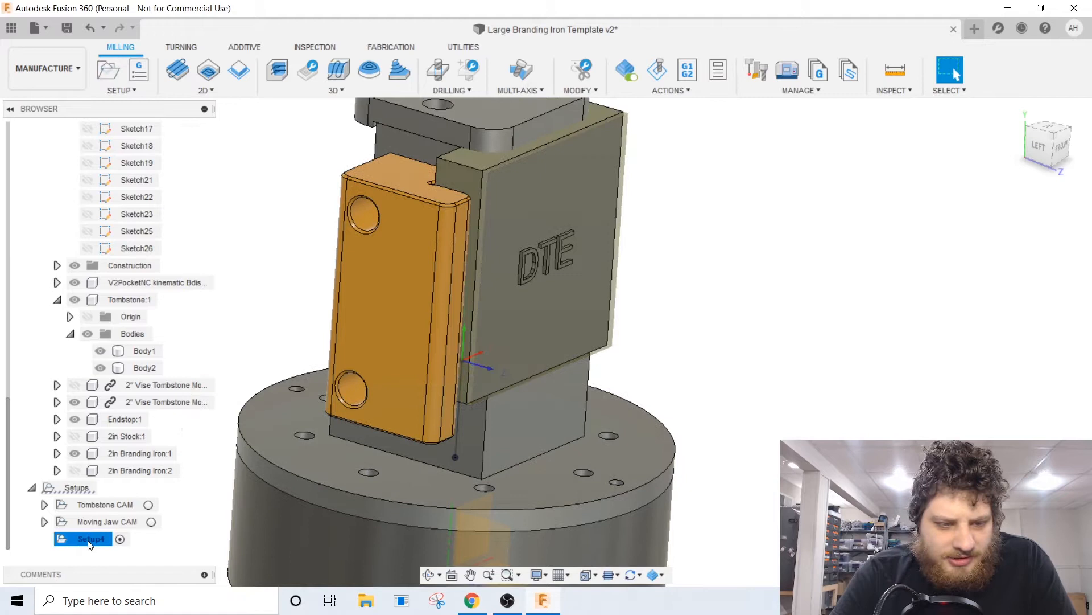
double_click(89, 539)
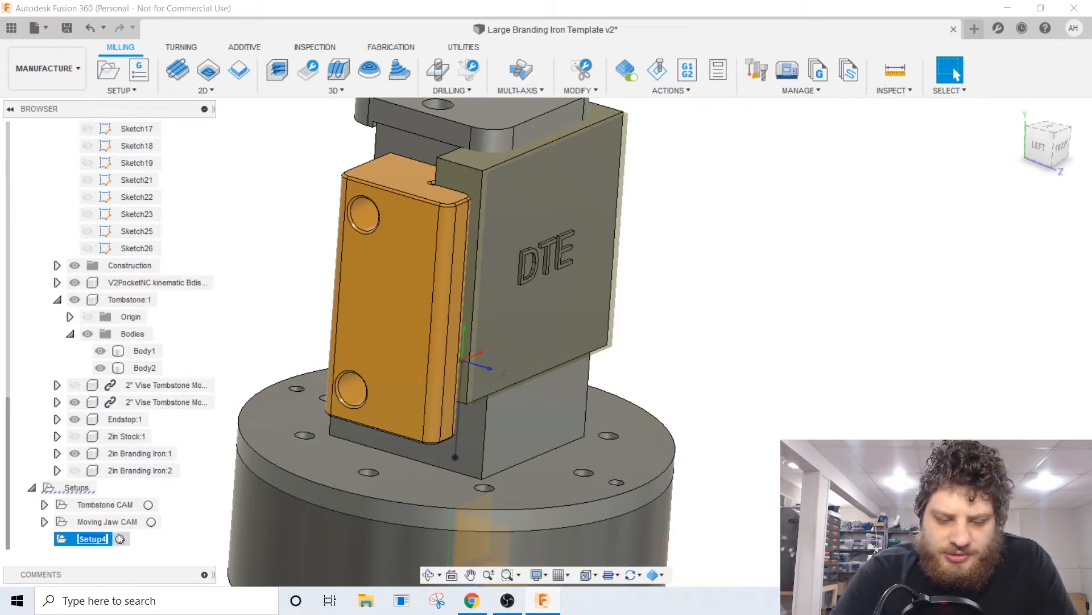
type("Branding Iron Front")
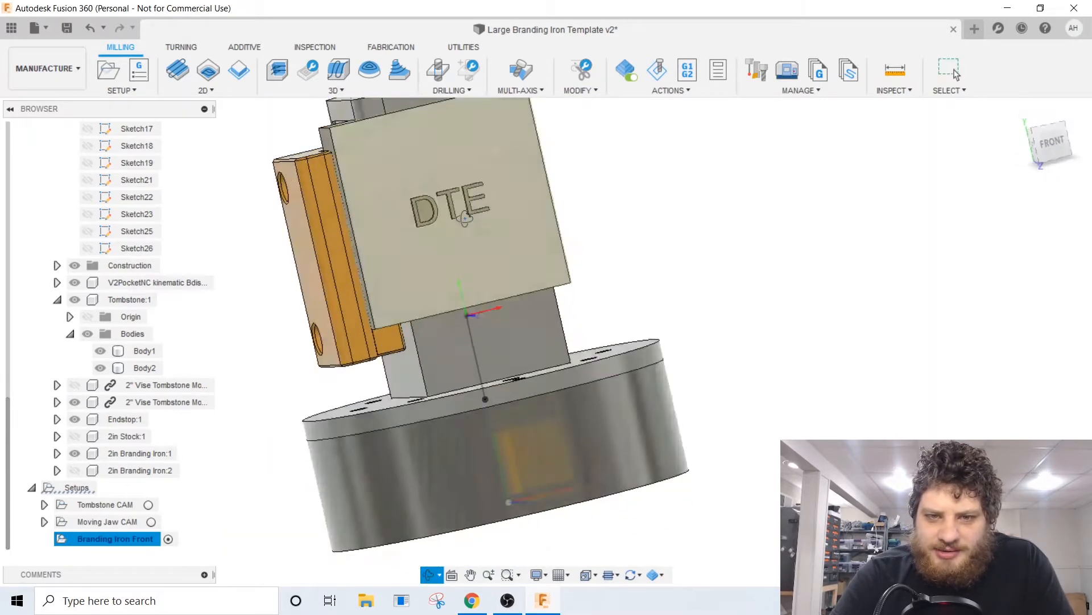
Step: Add a 2D Face operation with tool T22, adjusting its Heights and Passes settings
left_click(177, 69)
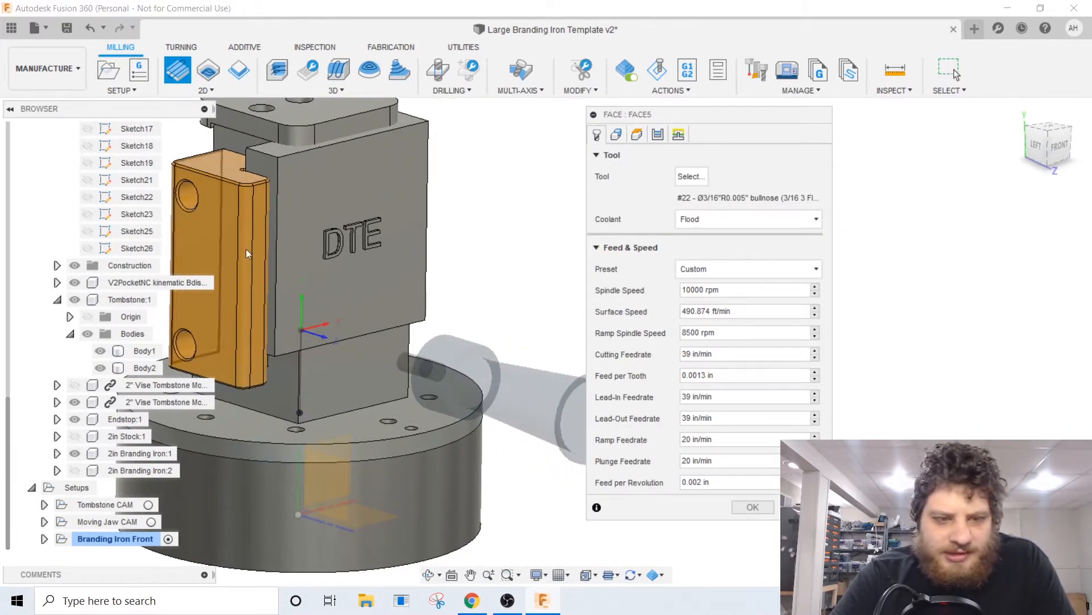
left_click(636, 134)
type(".01")
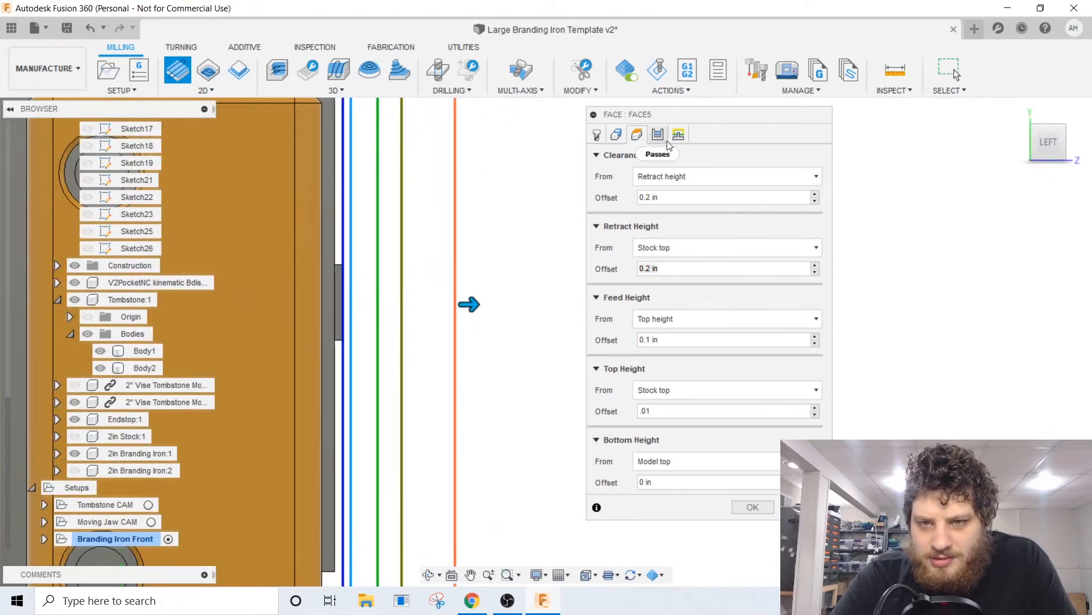
left_click(596, 134)
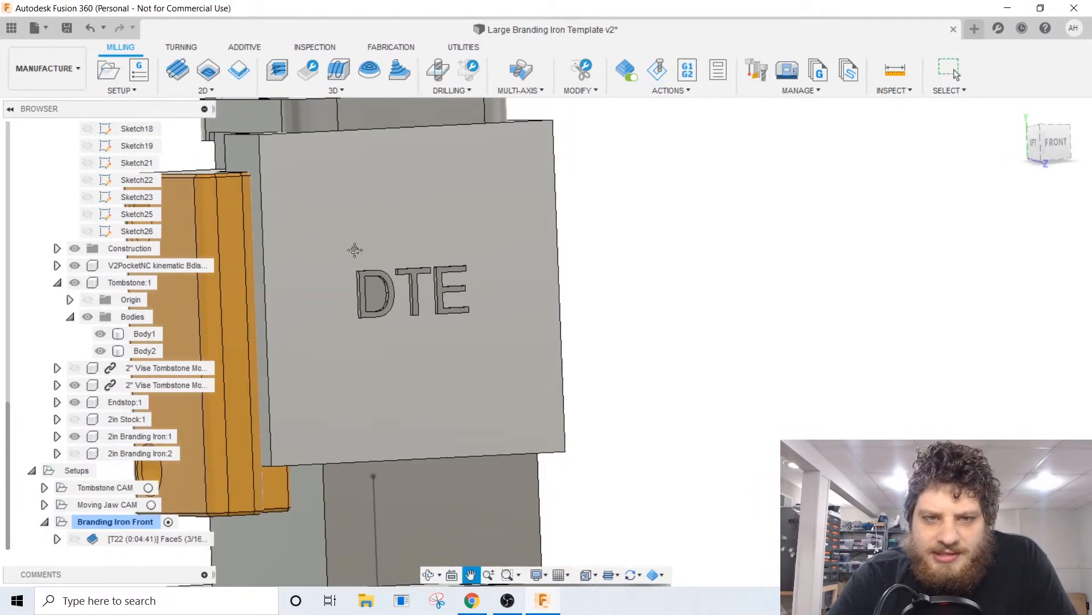
Step: Create a 2D adaptive clearing on the face boundary with Top Height from Model top
left_click(277, 70)
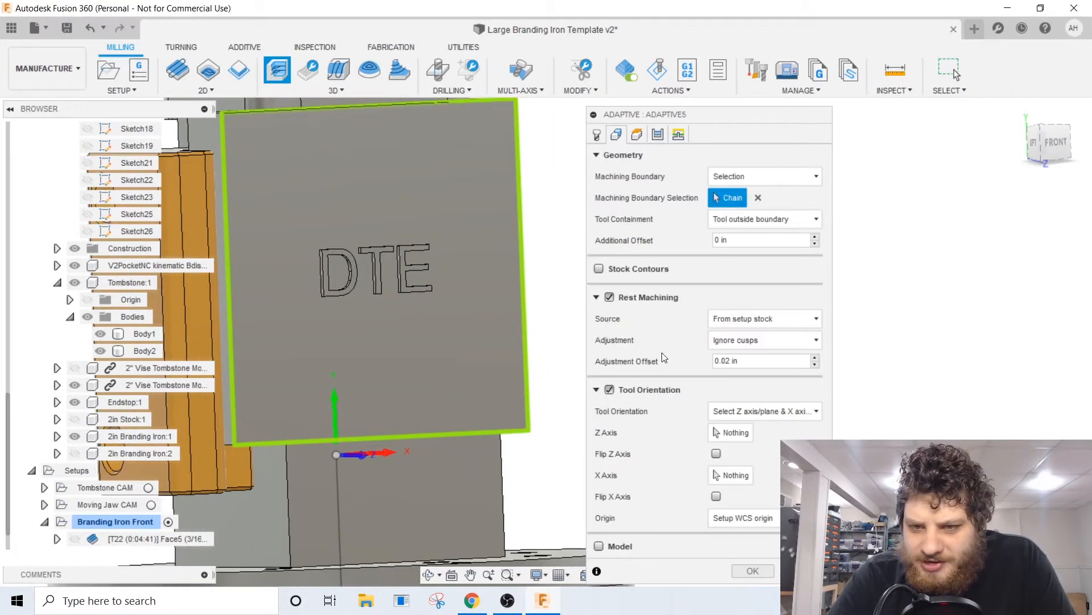
left_click(764, 318)
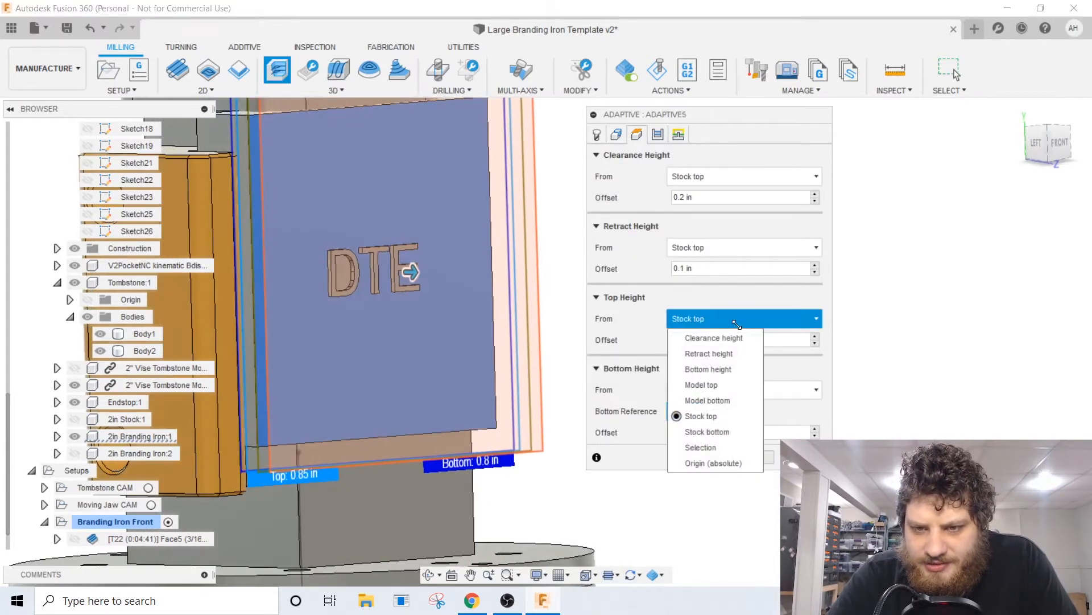
mouse_move(701, 385)
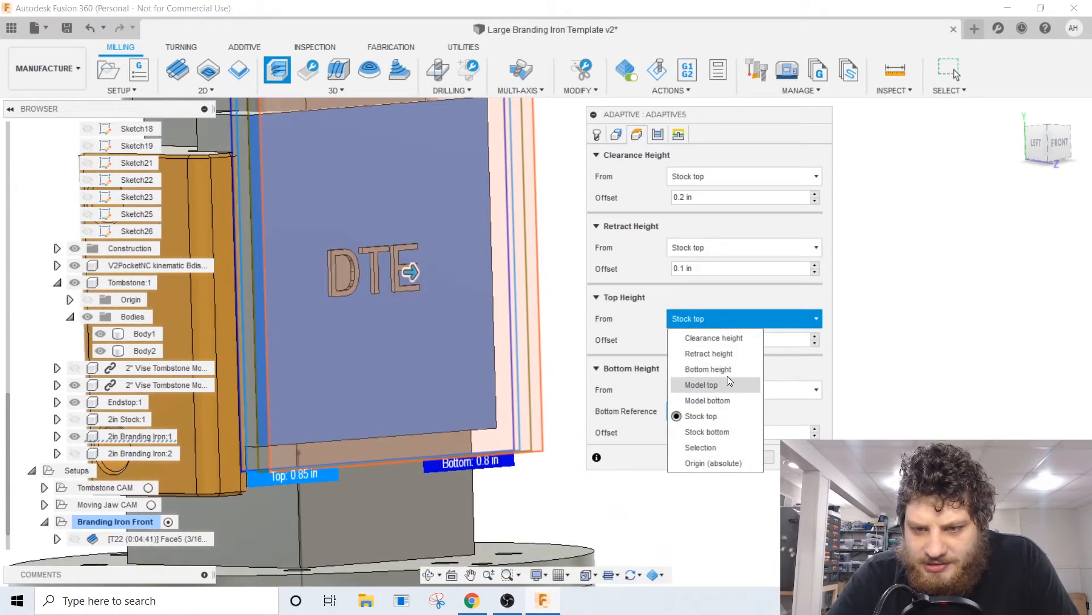
left_click(701, 384)
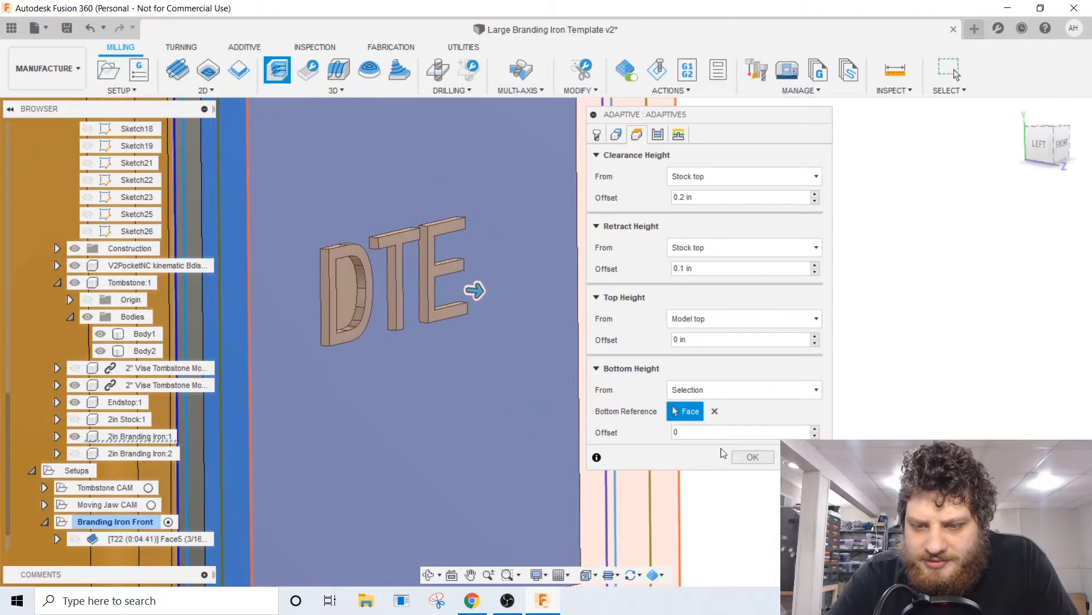
left_click(752, 456)
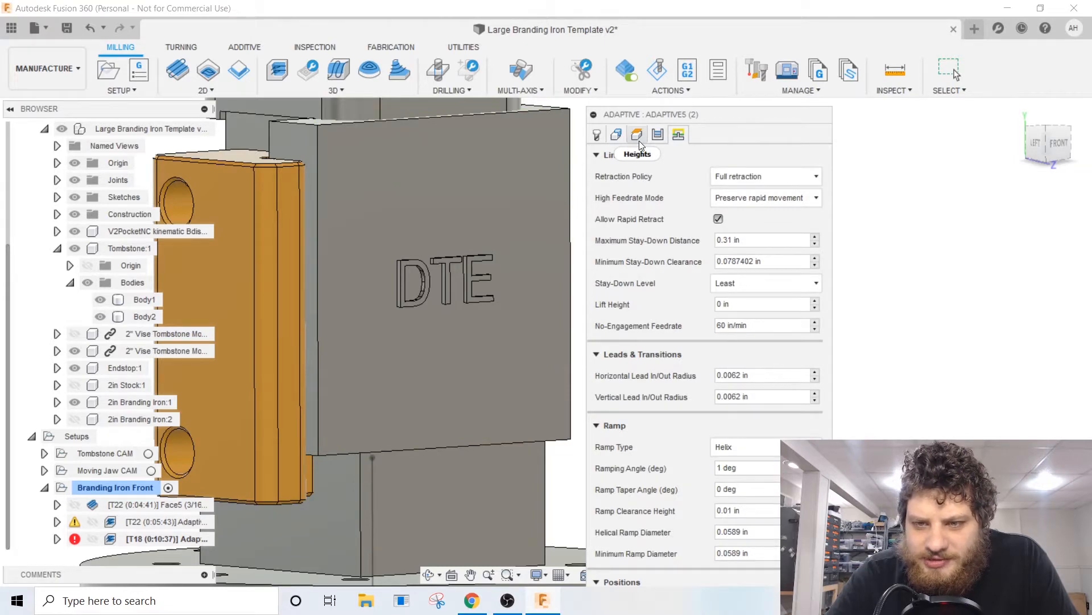
Step: Edit the T18 adaptive to rest-machine with 0.0005 in axial stock to leave
left_click(615, 134)
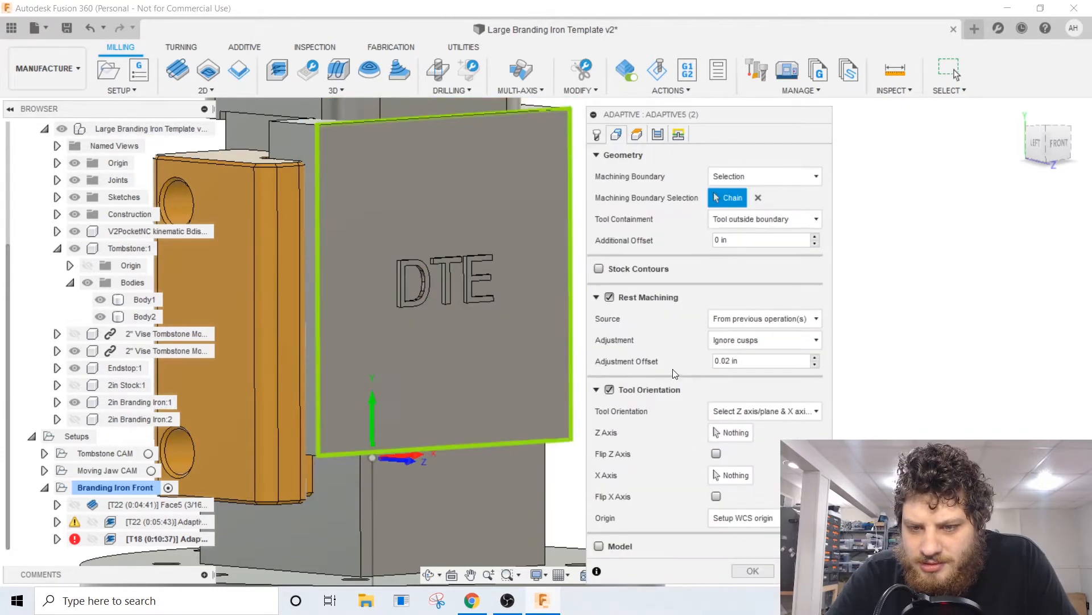
left_click(751, 571)
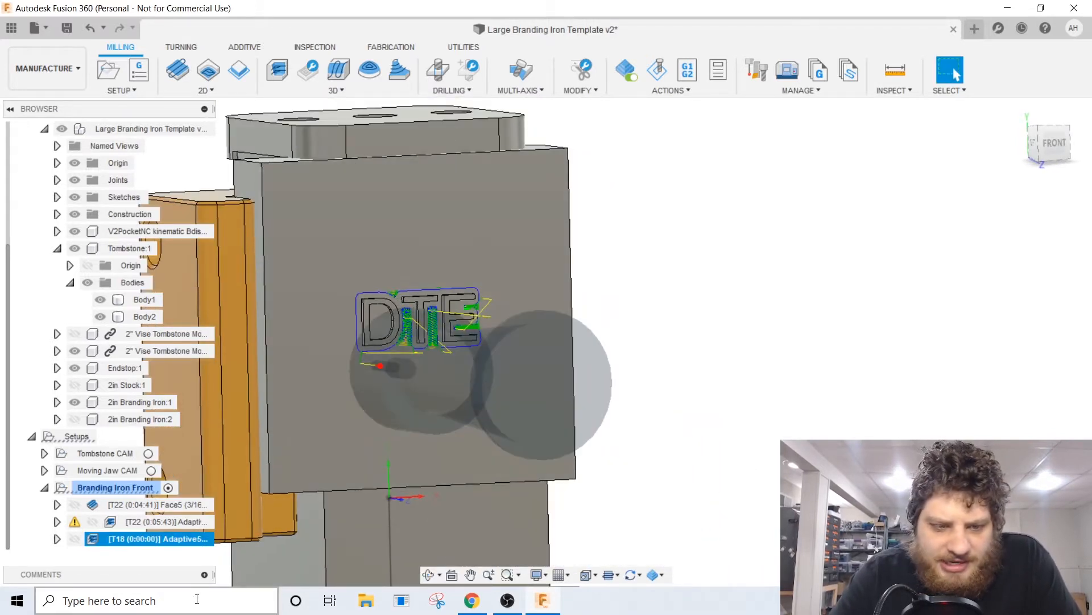
double_click(157, 538)
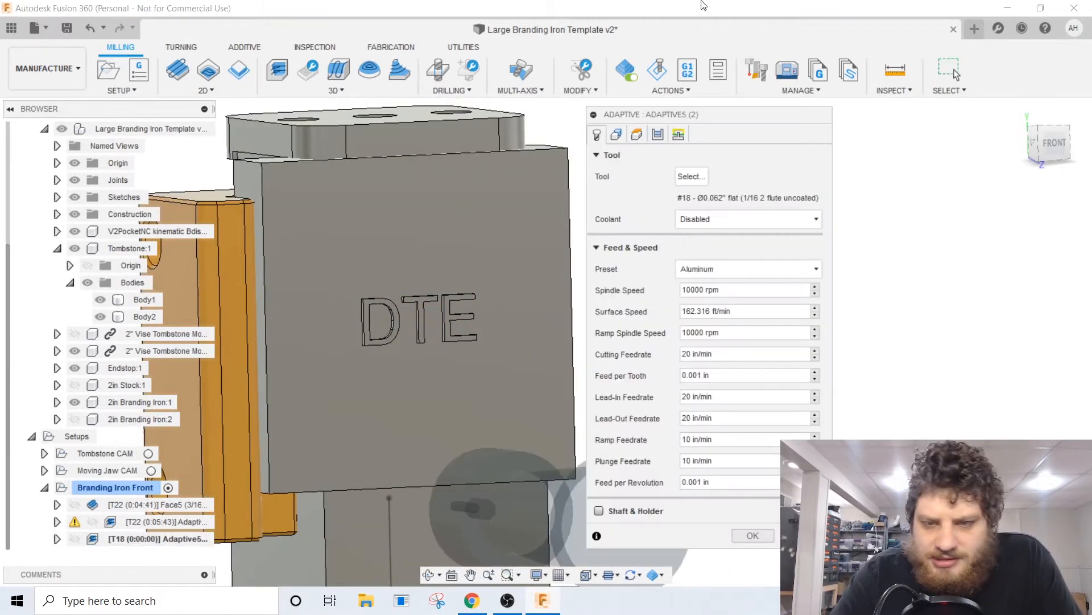
left_click(637, 134)
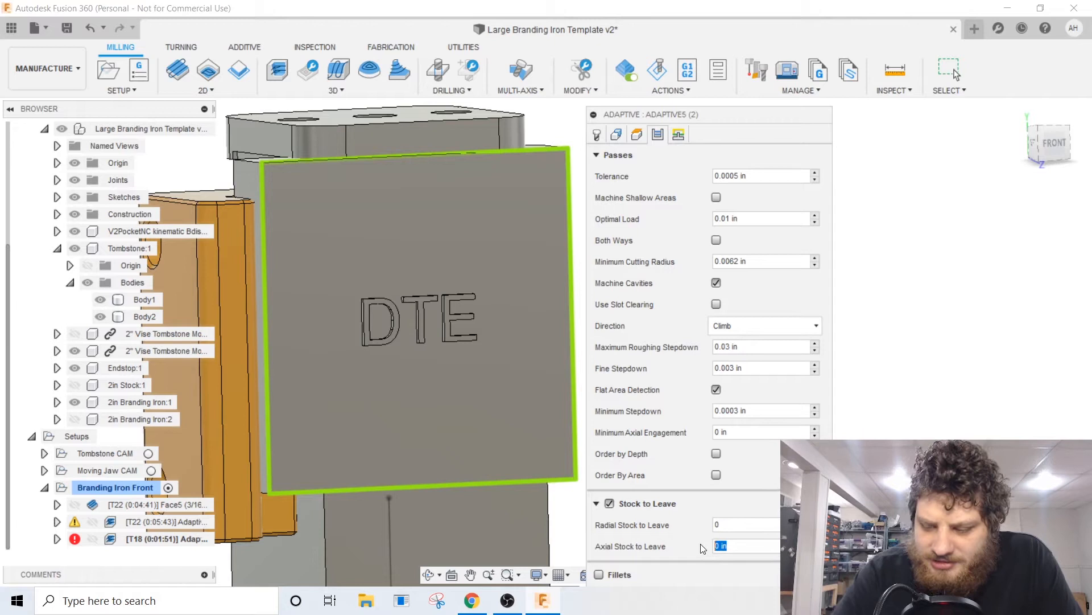
type(".0005")
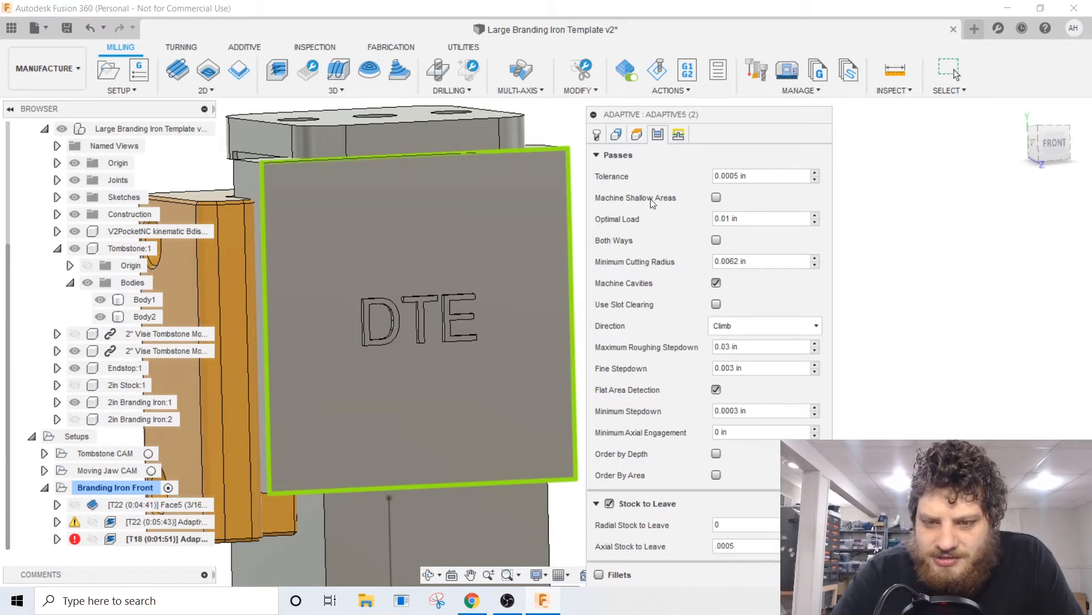
mouse_move(366, 341)
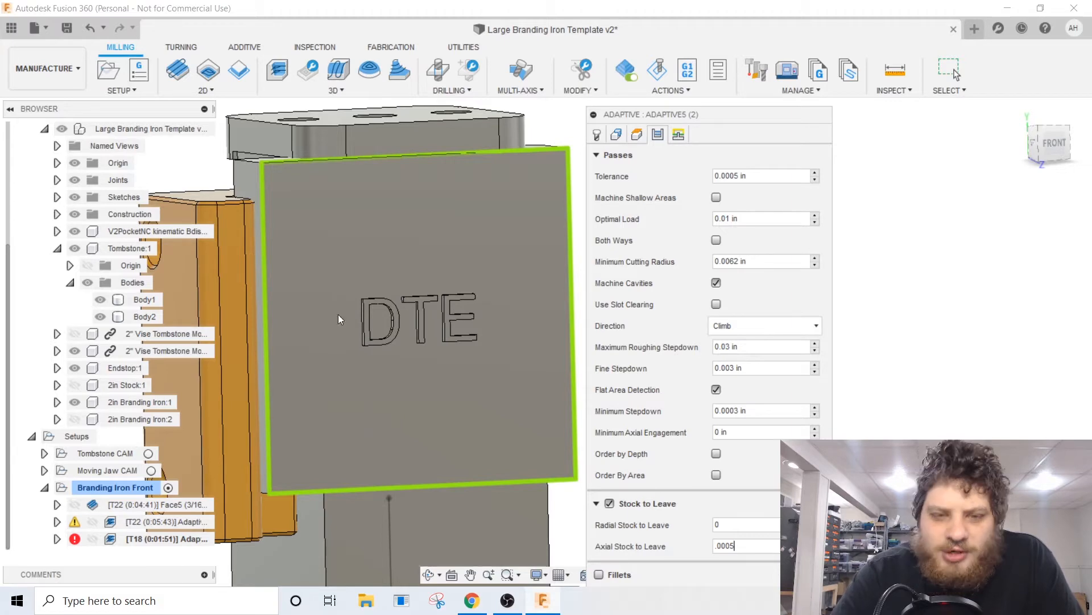
left_click(617, 155)
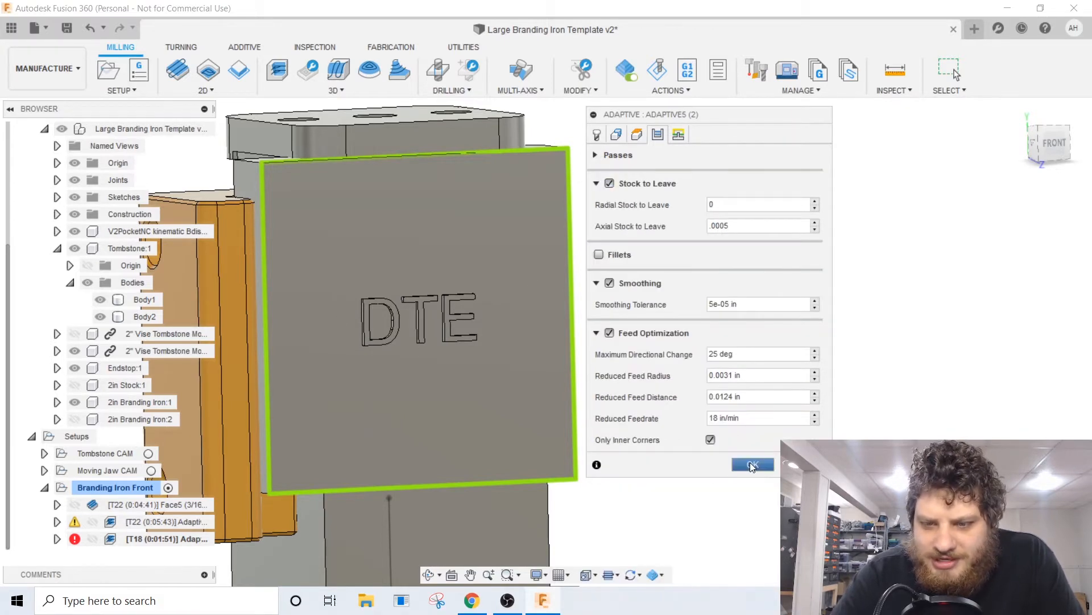
left_click(752, 465)
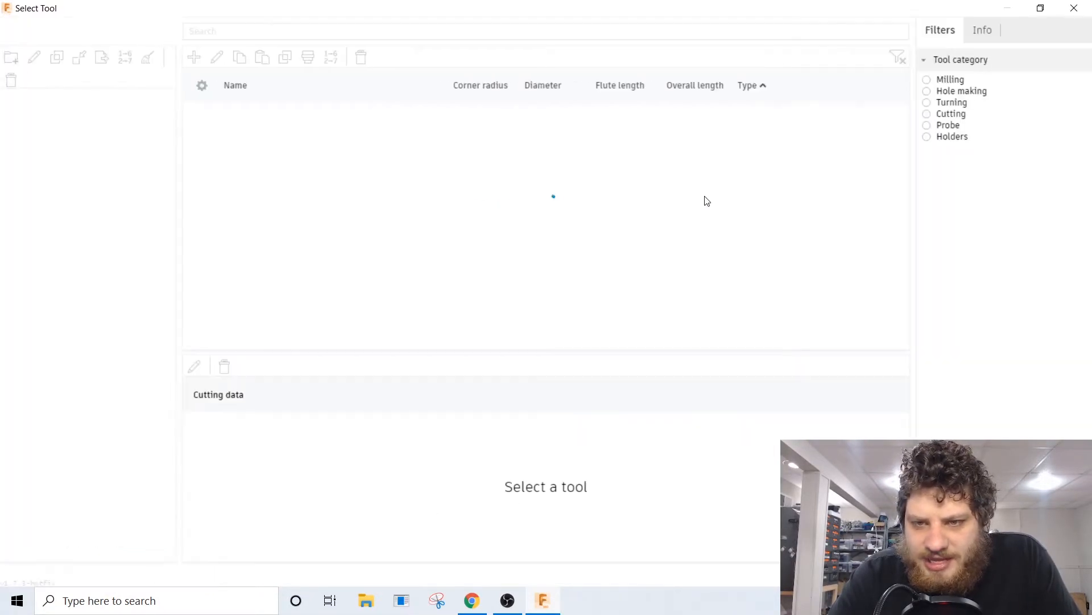
Step: Pick an engraving tool, select the five DTE letter chains, and set Bottom Height from Model top
left_click(81, 257)
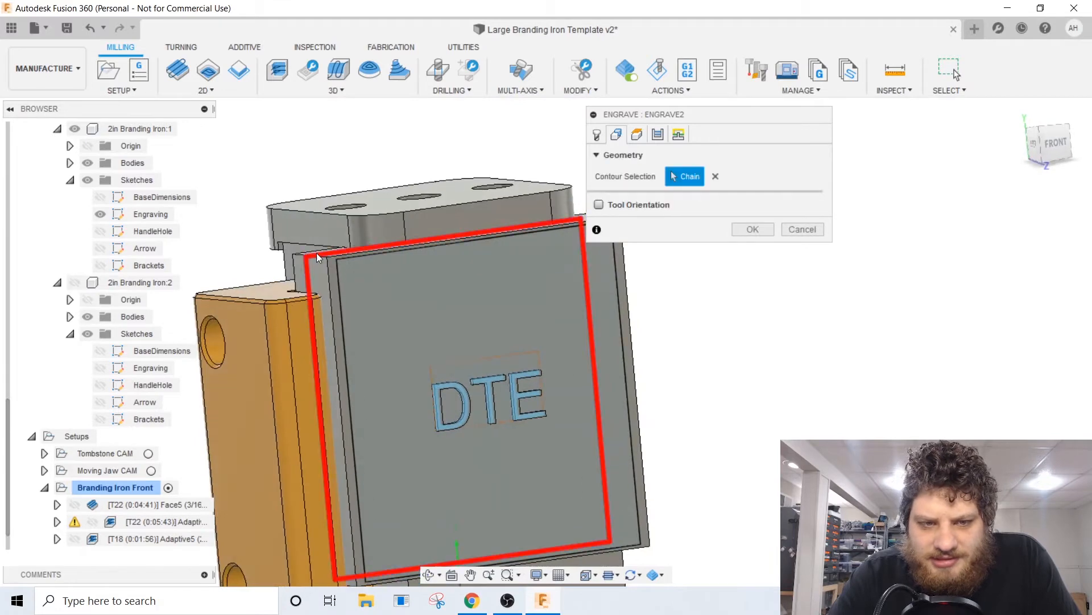
mouse_move(596, 387)
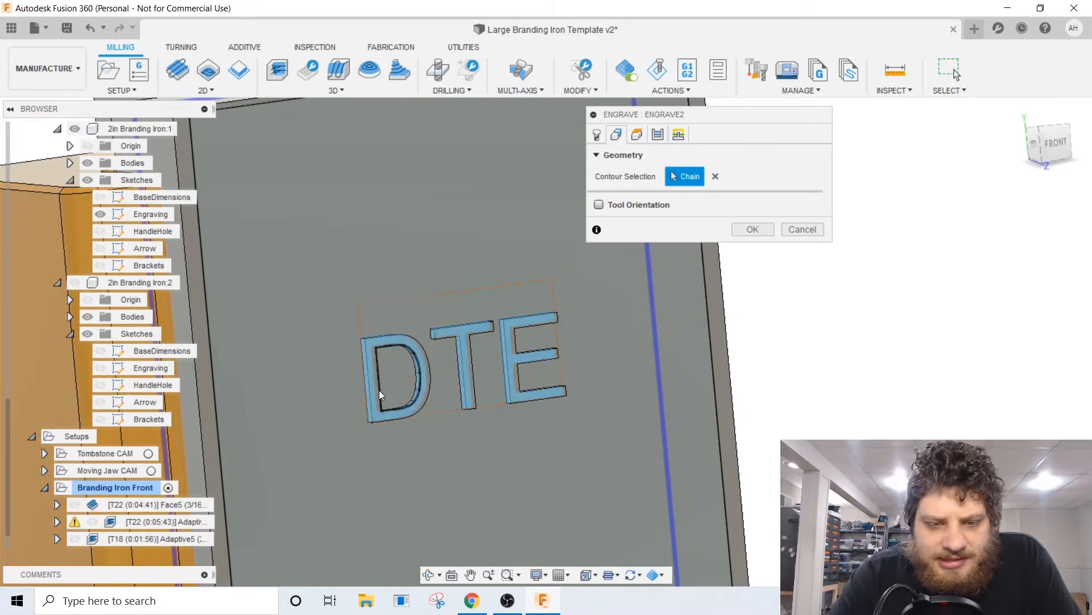
left_click(463, 366)
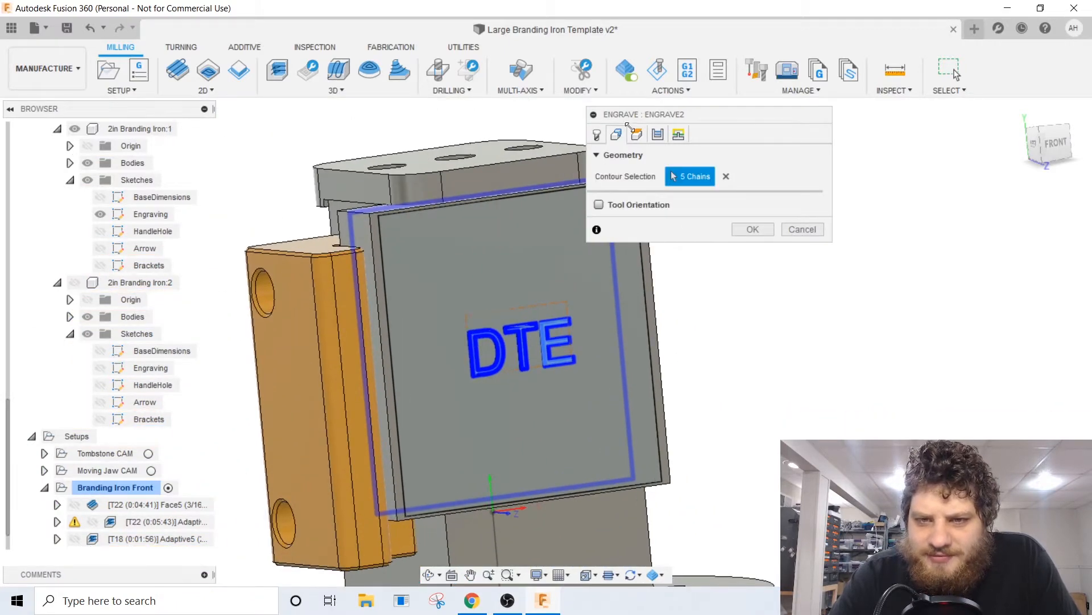
left_click(636, 133)
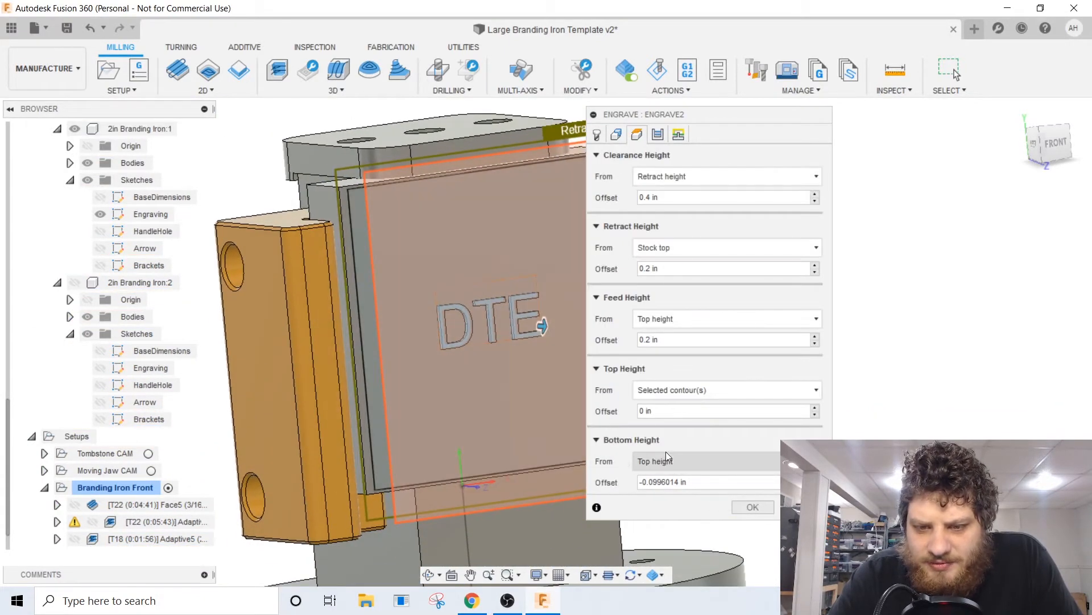
left_click(725, 460)
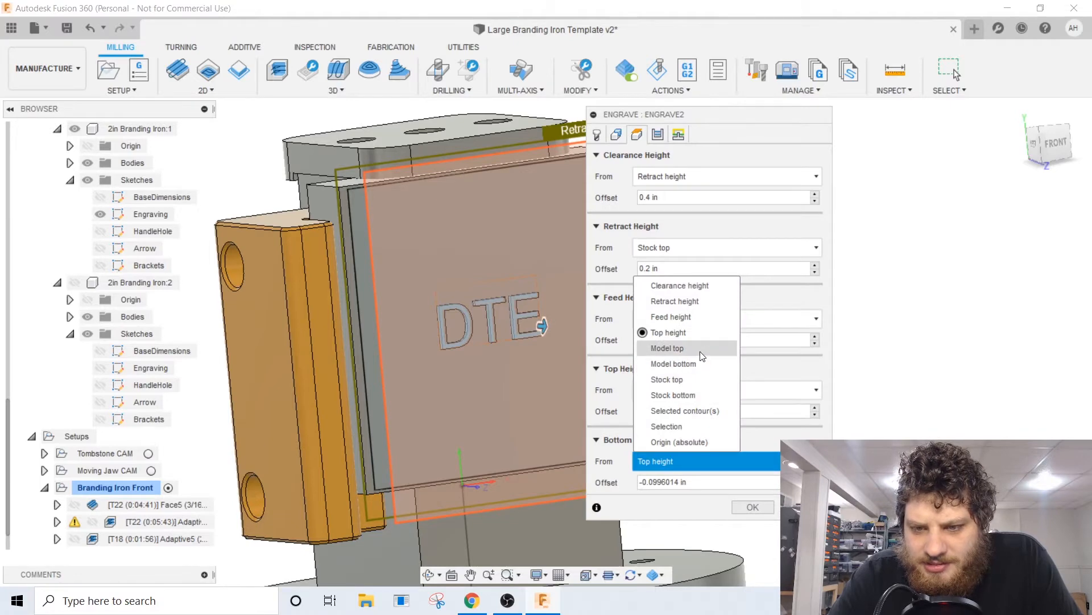
left_click(667, 347)
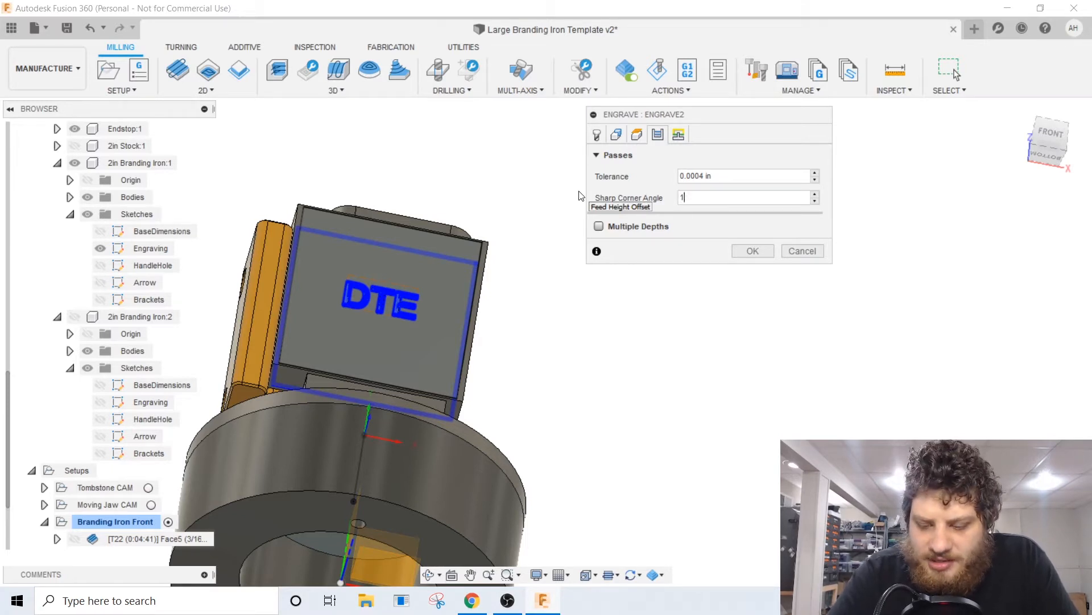
Step: Set a 120° sharp corner angle, 0.1 in offsets, and a -0.015 in bottom offset
type("120")
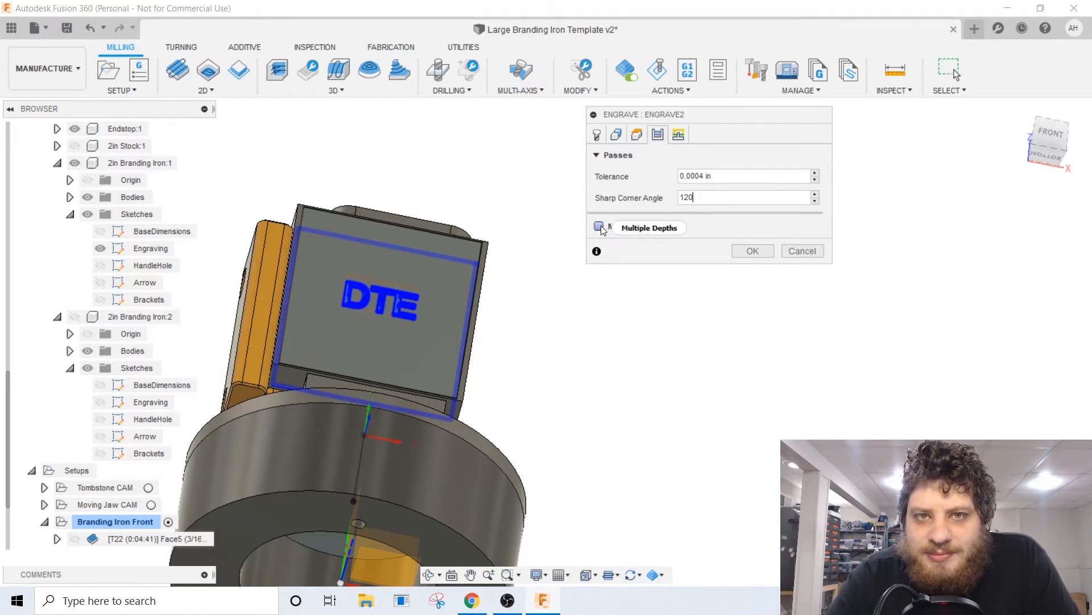
left_click(598, 227)
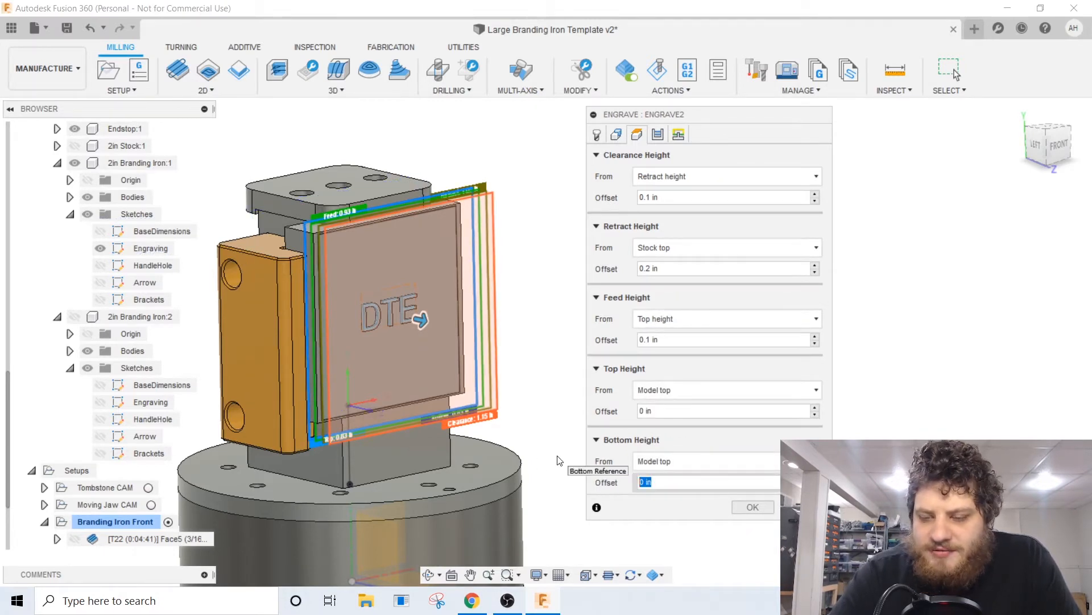
type("-.015")
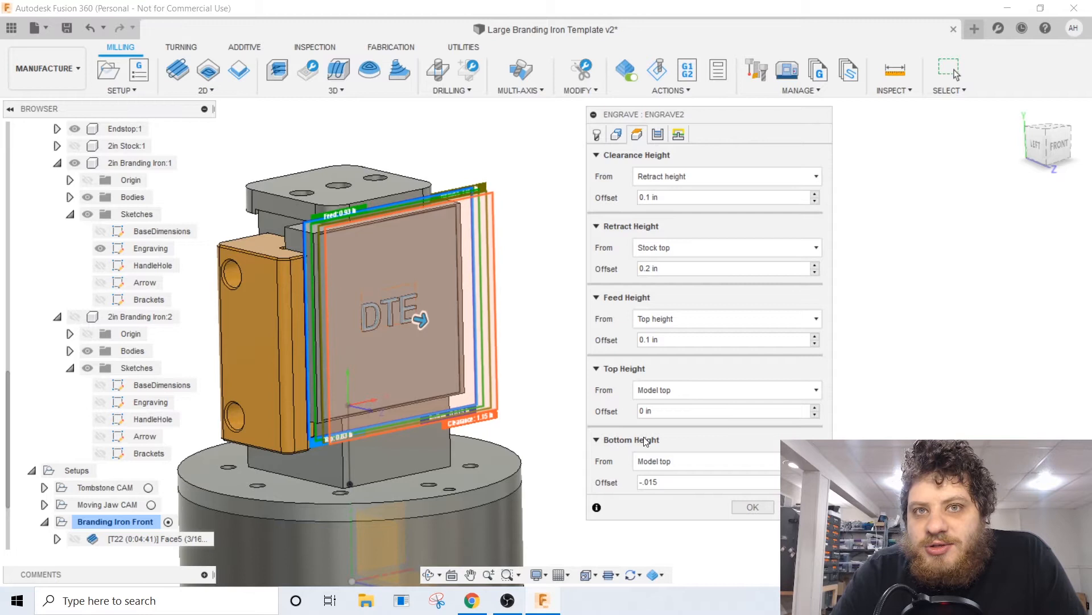
left_click(704, 481)
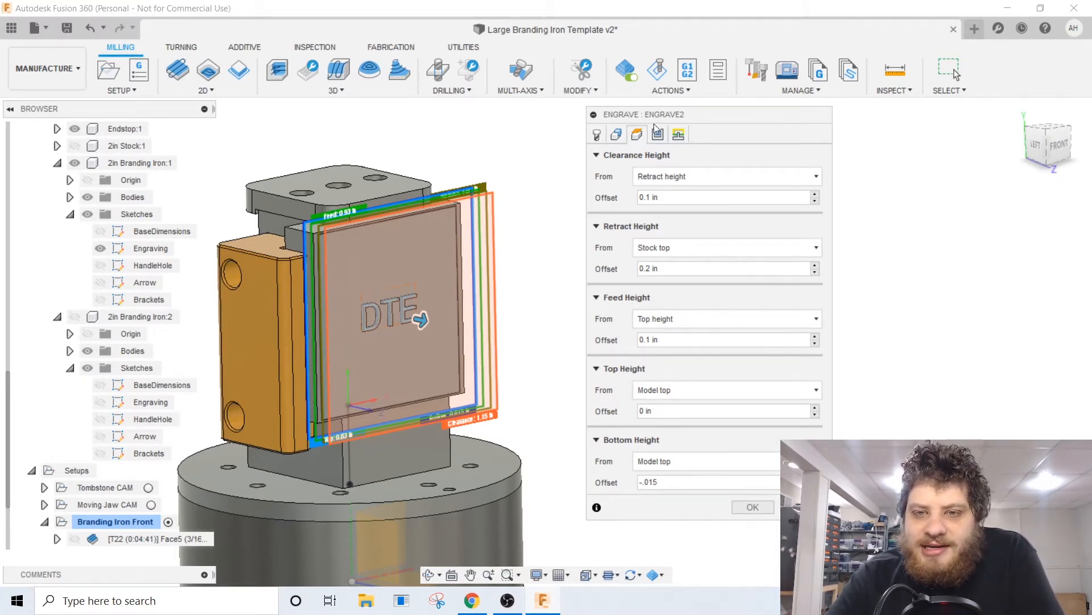
Step: Generate the Engrave2 toolpath with tool T8, running about 4:36
left_click(657, 134)
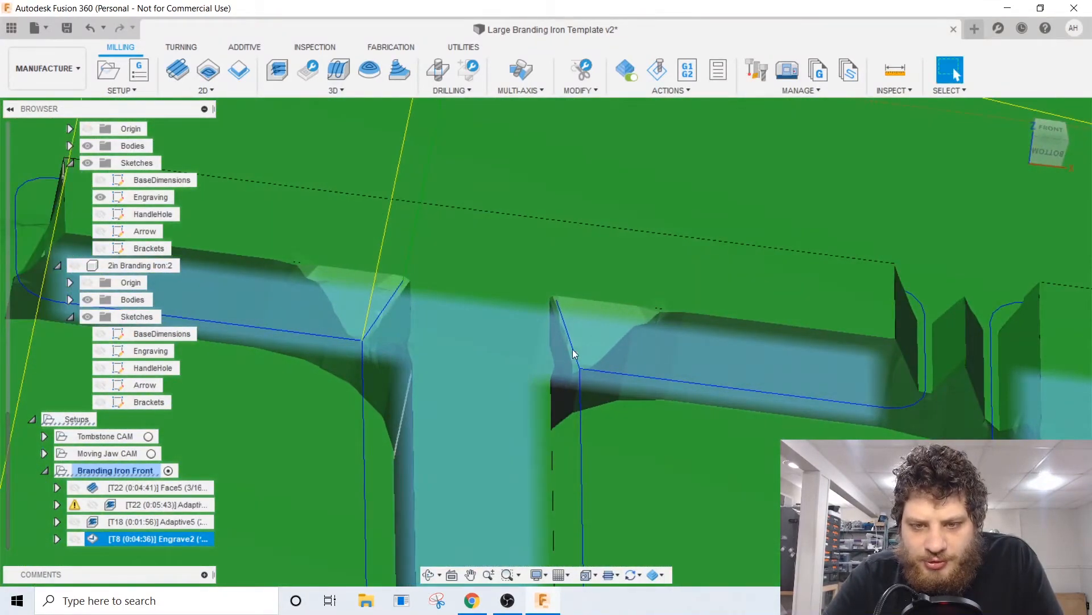
mouse_move(583, 370)
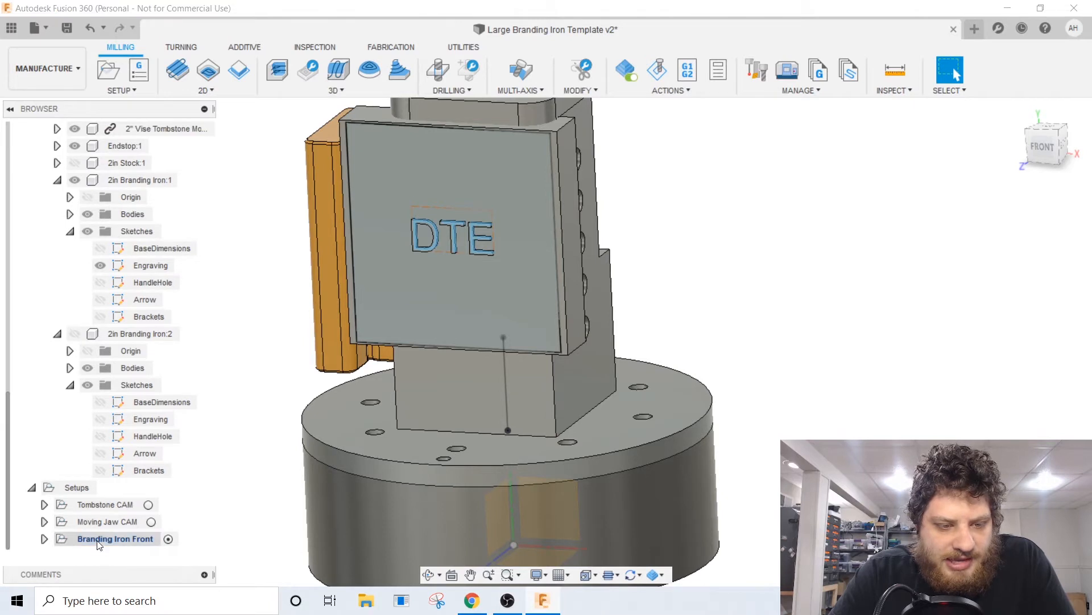
Step: Duplicate Branding Iron Front as Branding Iron Back, using 2in Branding Iron:2 as the model
right_click(115, 539)
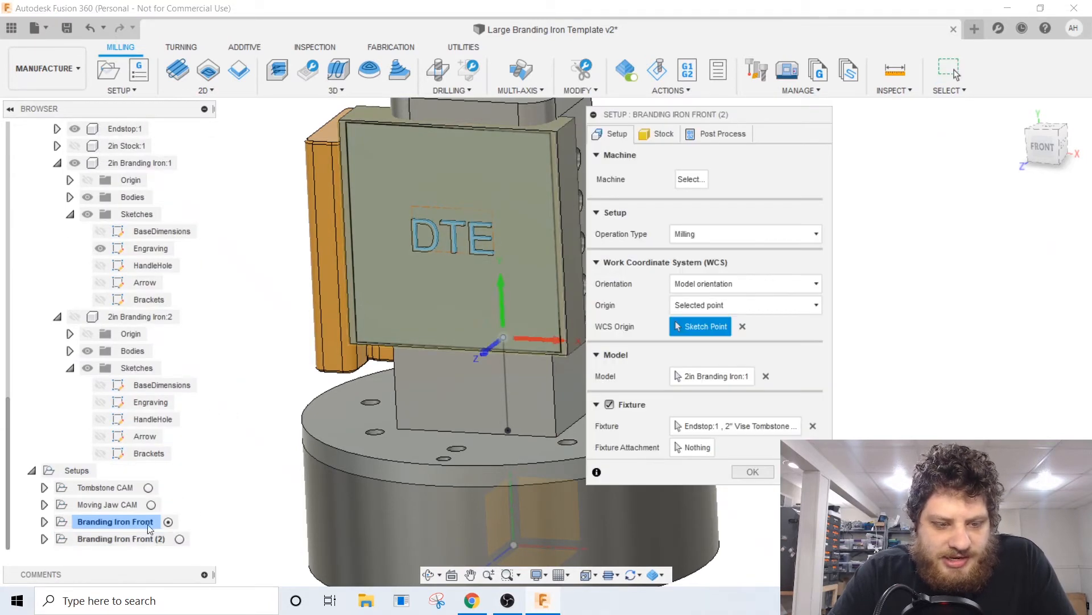
left_click(114, 538)
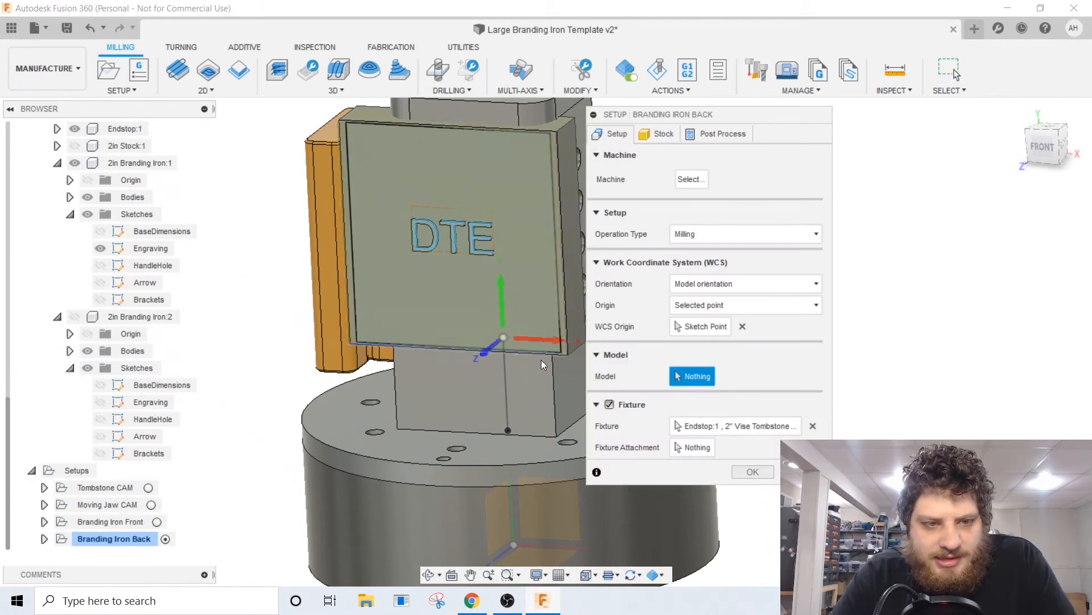
left_click(87, 316)
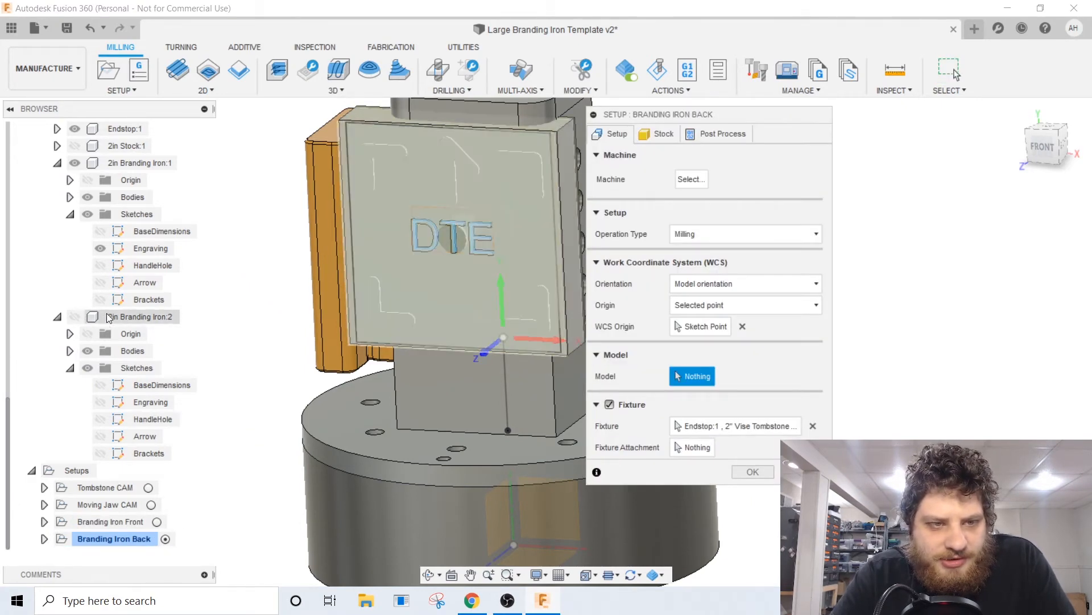
left_click(143, 317)
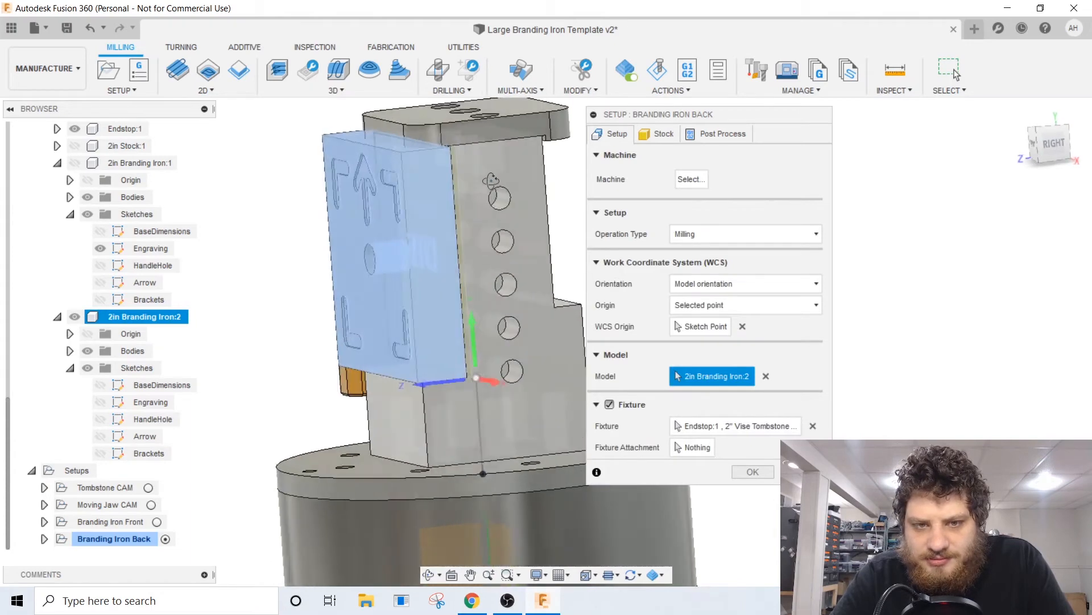
left_click(752, 471)
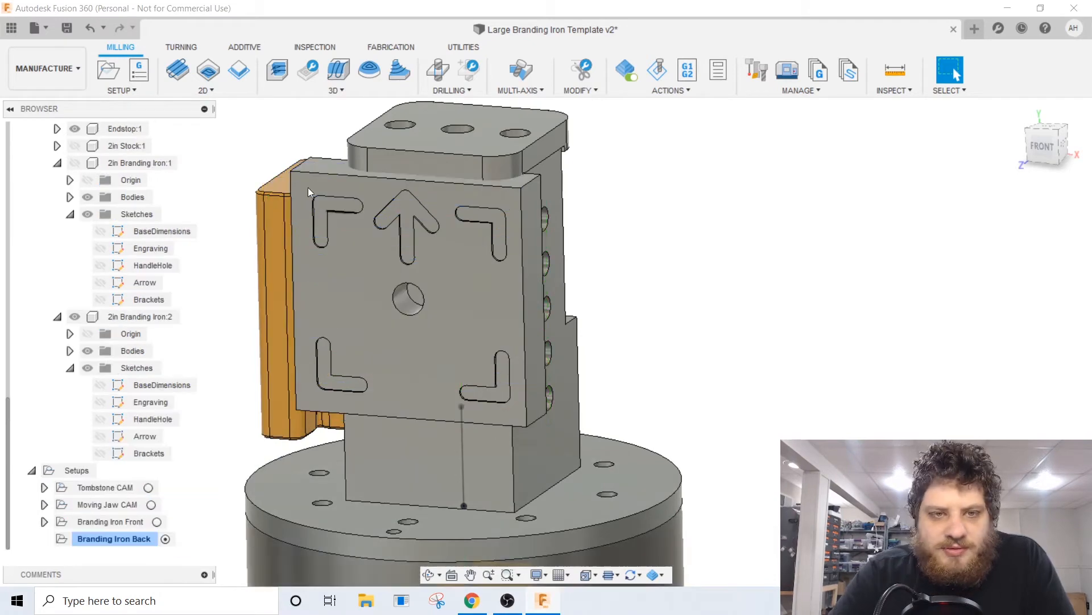
Step: Add a Bore on the round hole using the 1/8 in stub bull nose tool T24
left_click(203, 90)
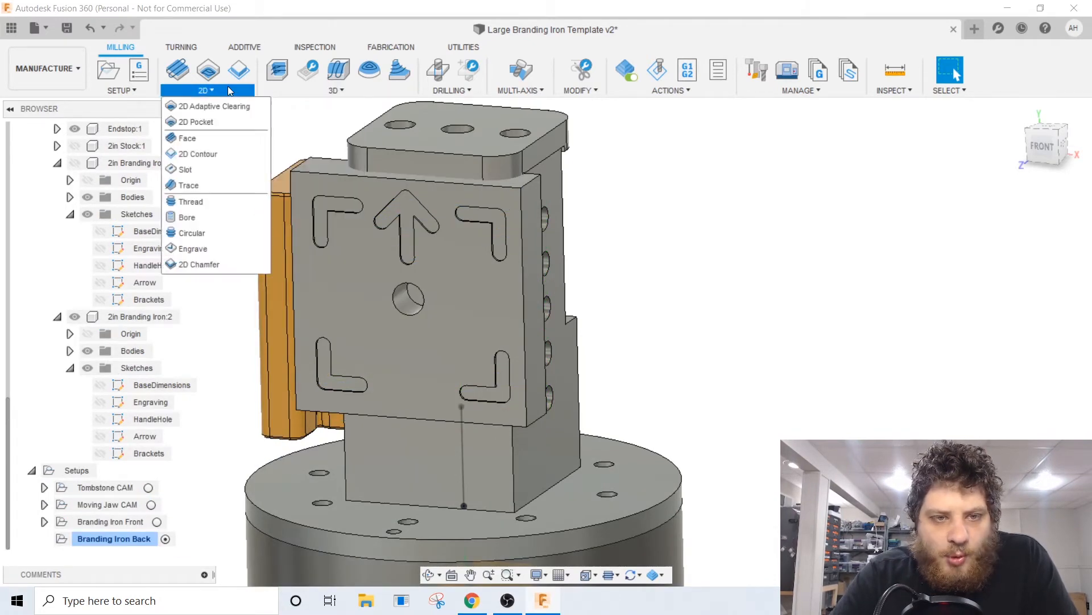
left_click(187, 216)
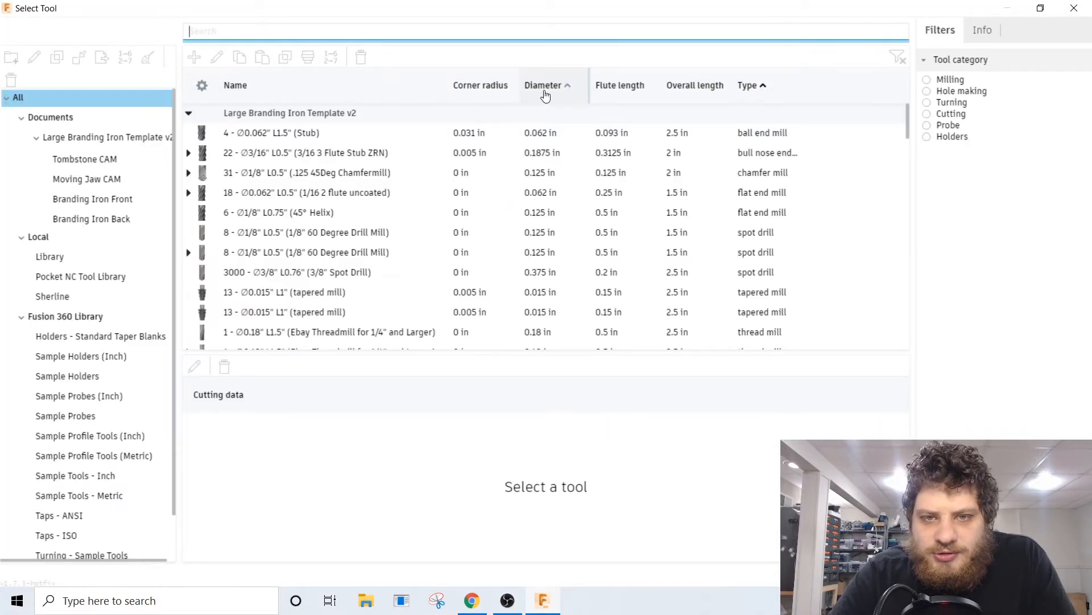
left_click(79, 276)
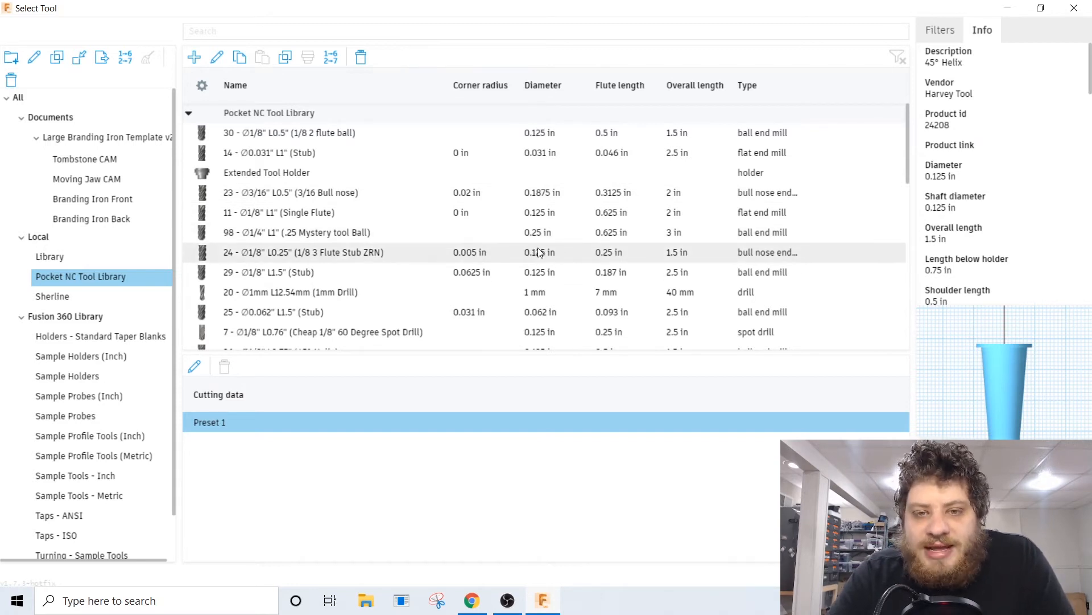
left_click(303, 251)
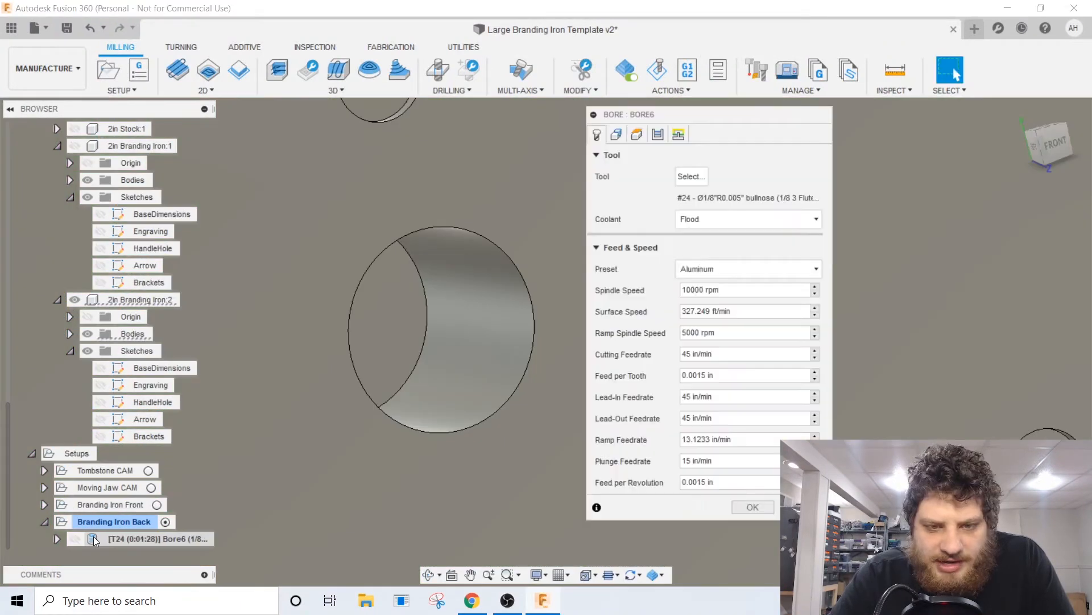
left_click(637, 134)
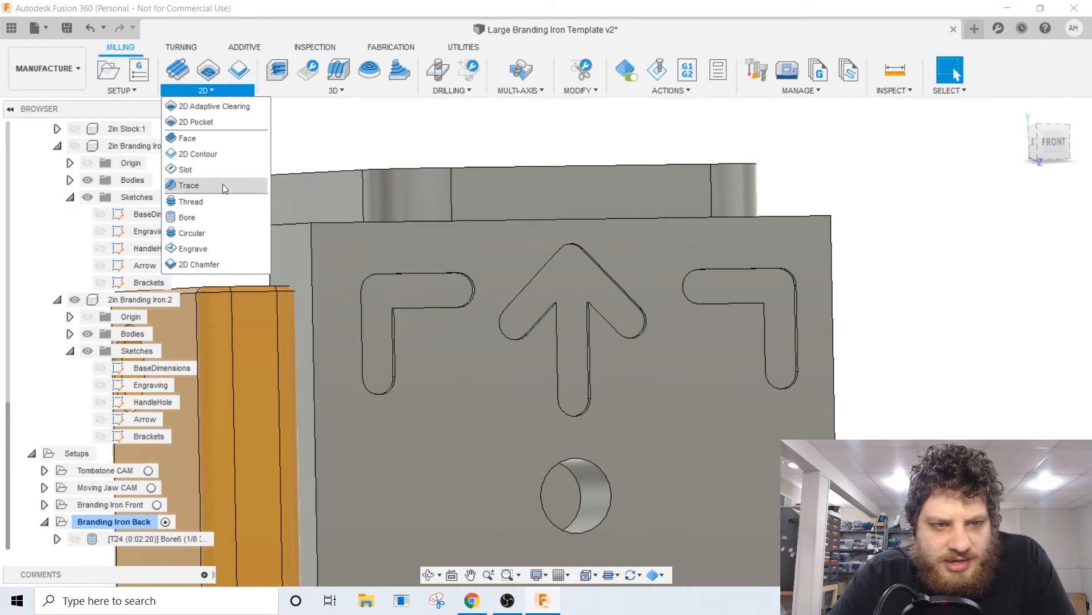
Step: Add a bracket-groove slot toolpath and a trace along the three arrow lines, then orbit to check
left_click(186, 169)
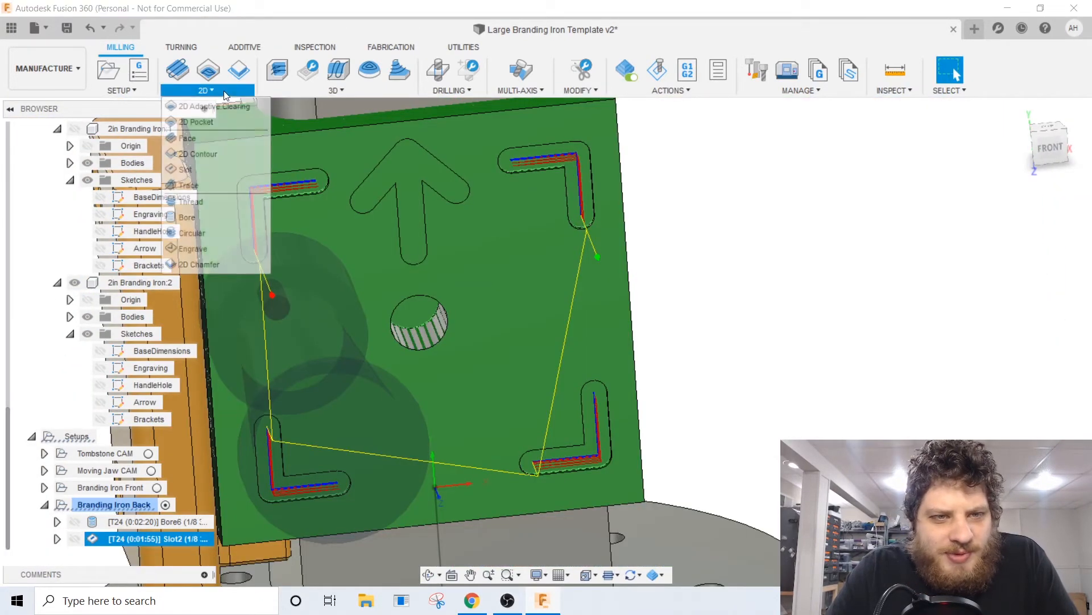
left_click(189, 185)
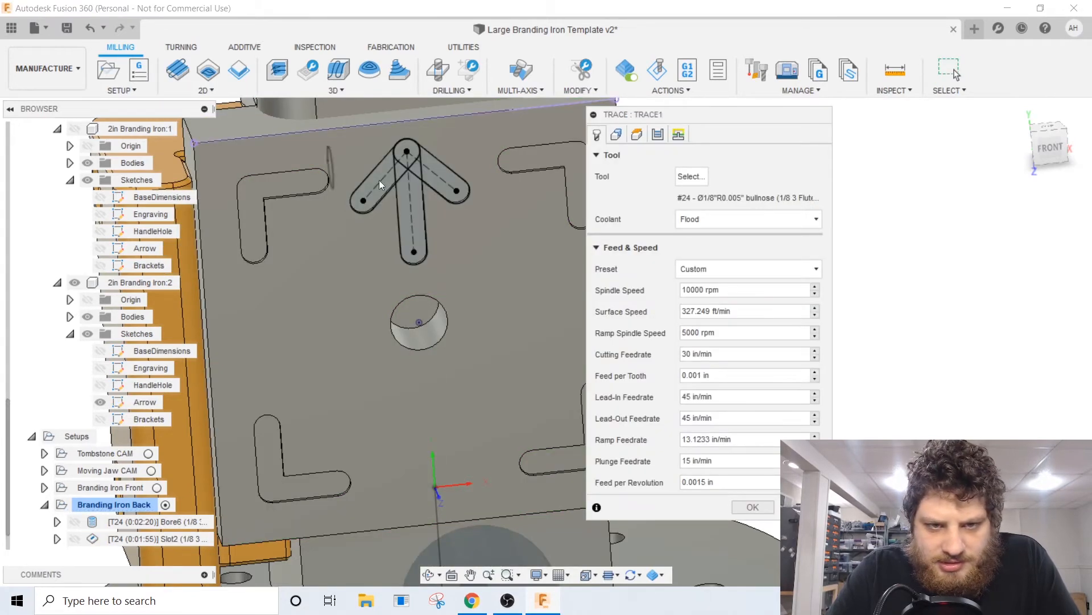
left_click(615, 134)
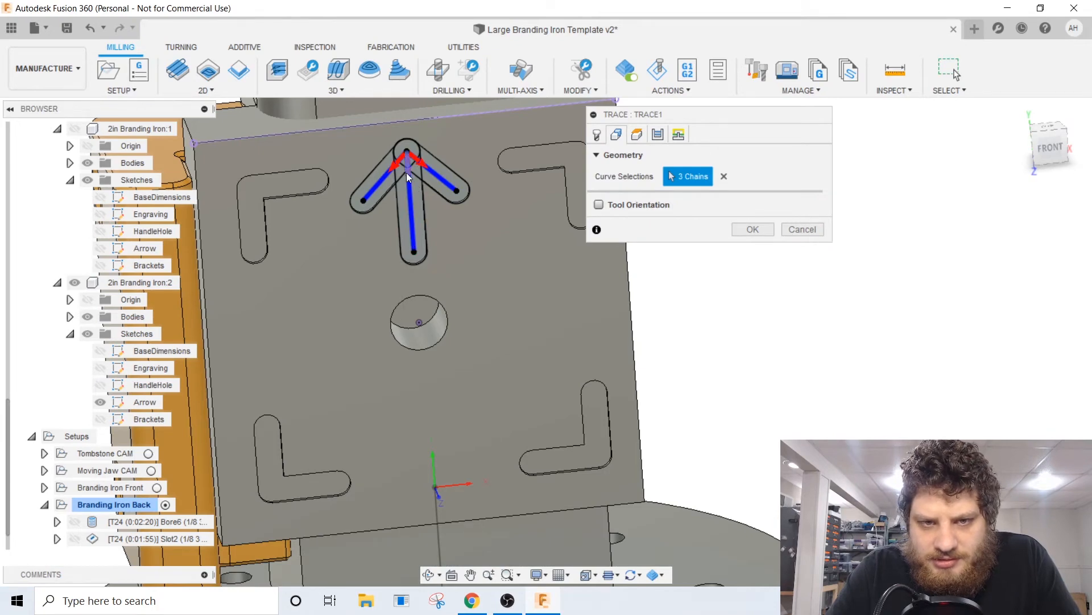
left_click(752, 228)
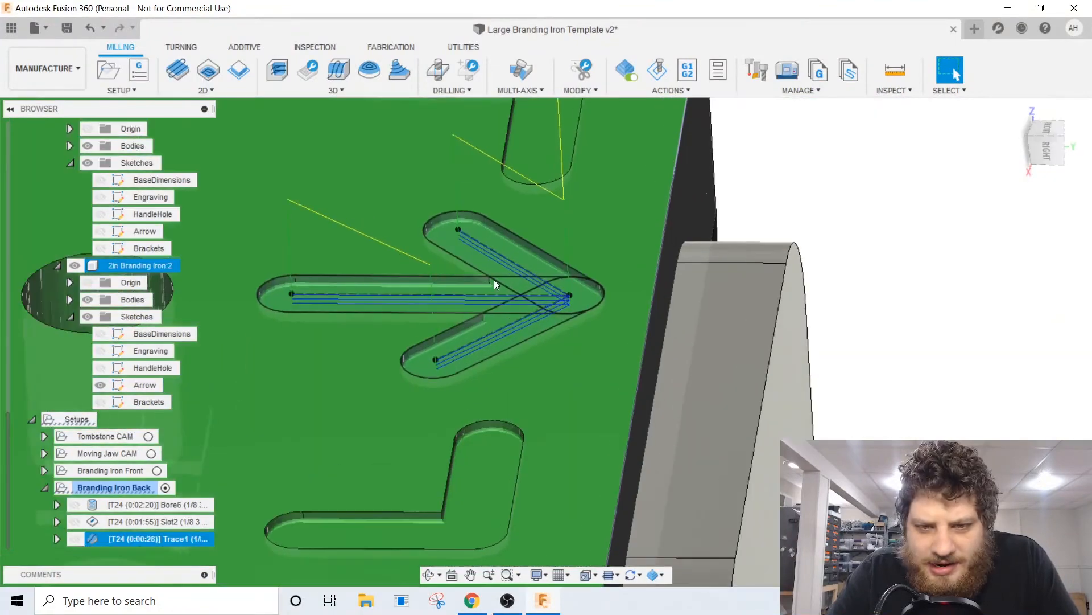
left_click_drag(495, 285, 589, 315)
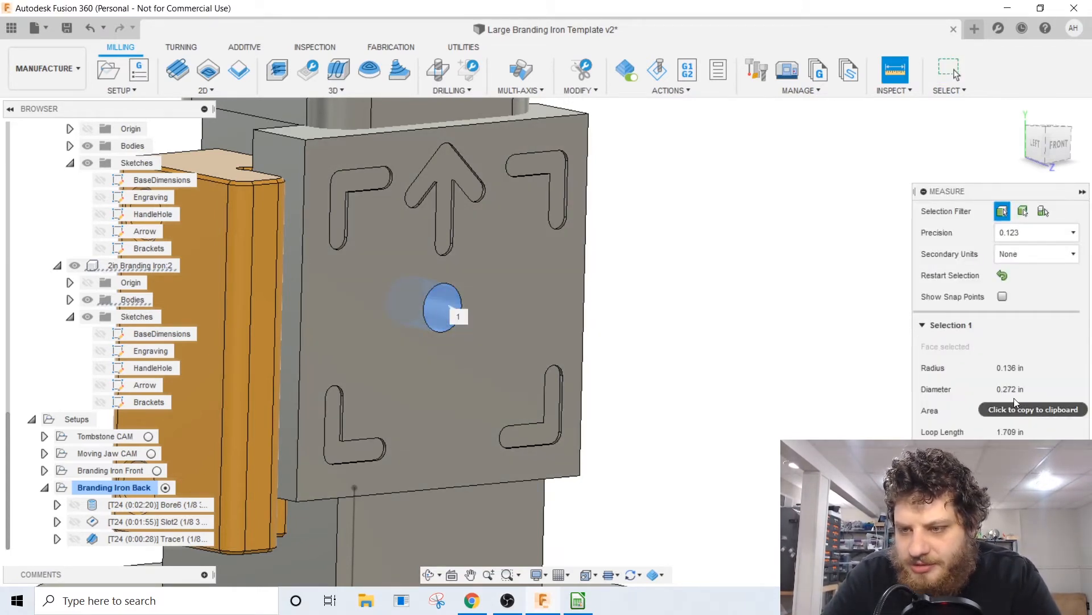
Step: Enter .272 as the minor diameter in the thread mill calculator spreadsheet
left_click(577, 600)
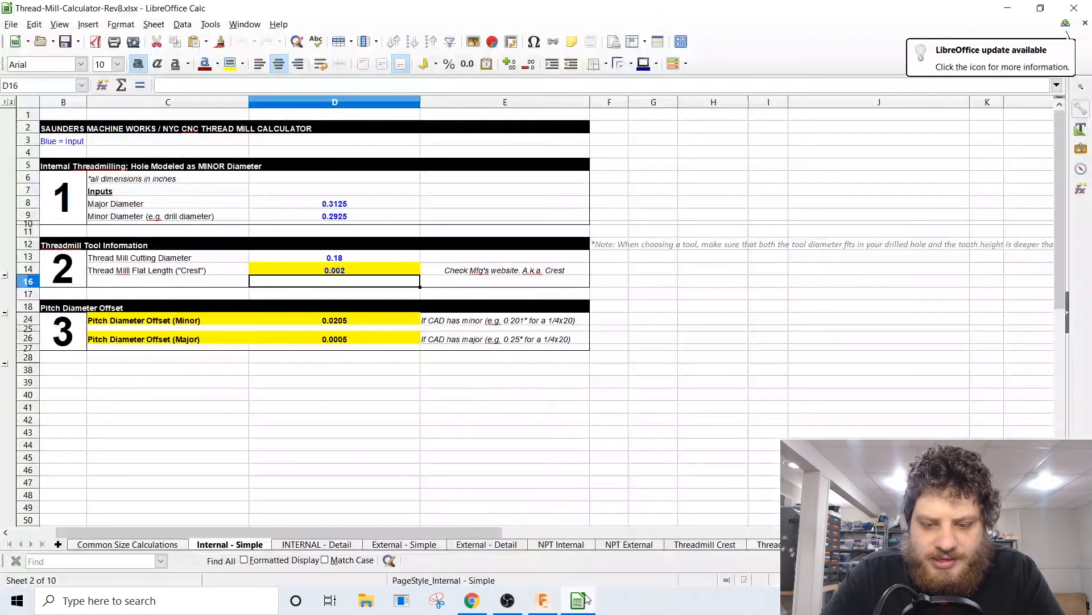
mouse_move(272, 167)
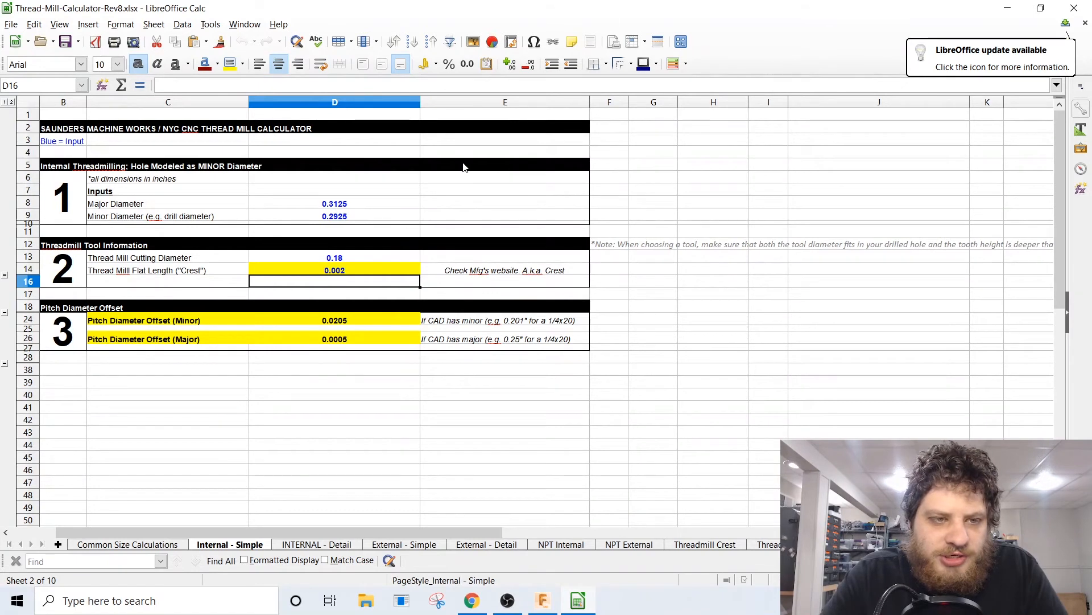
mouse_move(242, 272)
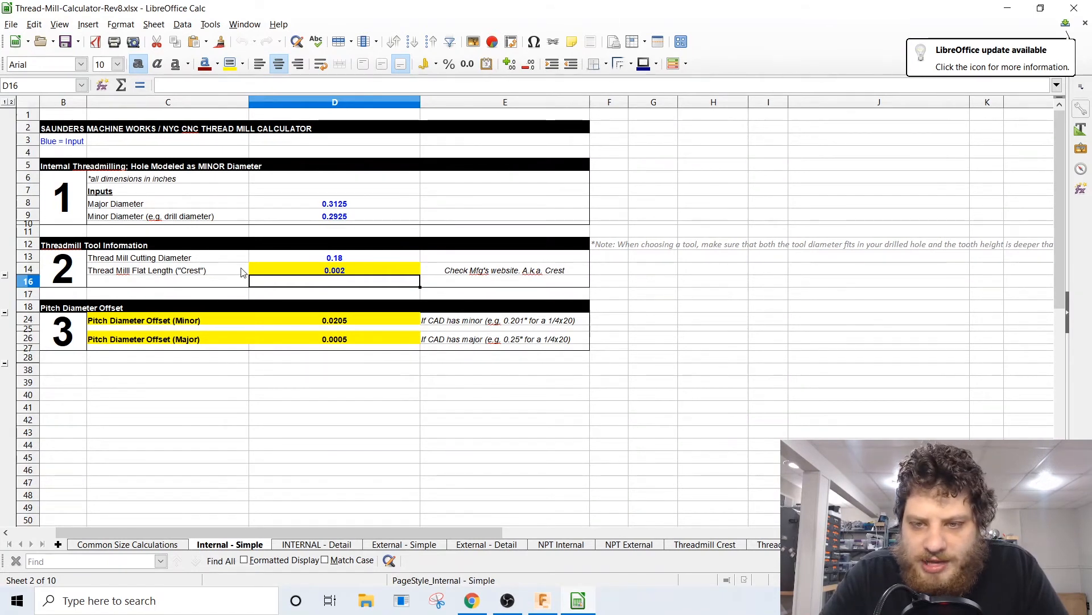
mouse_move(335, 279)
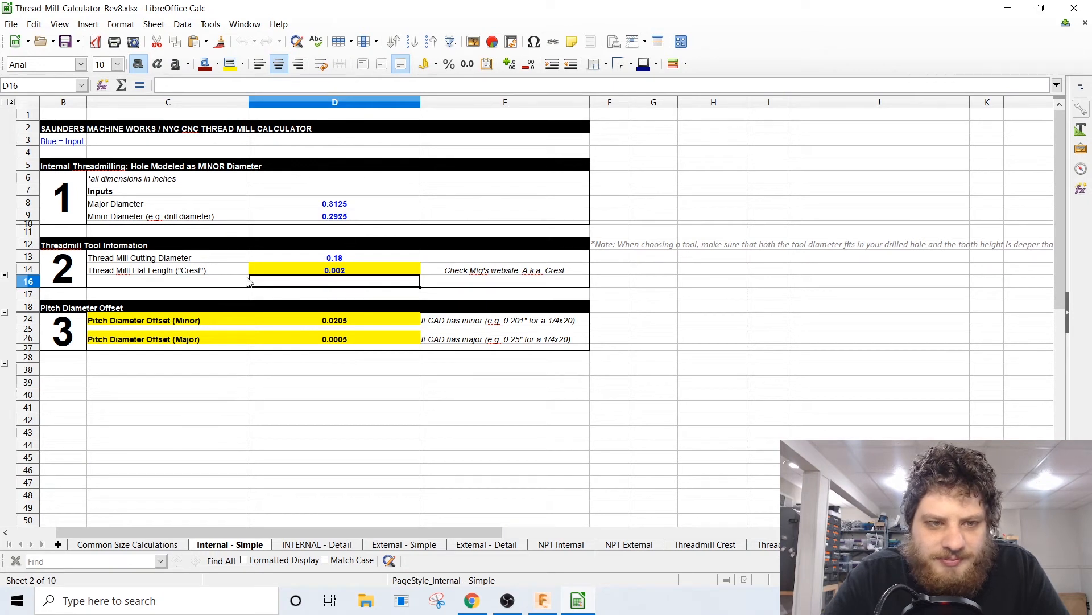
mouse_move(344, 217)
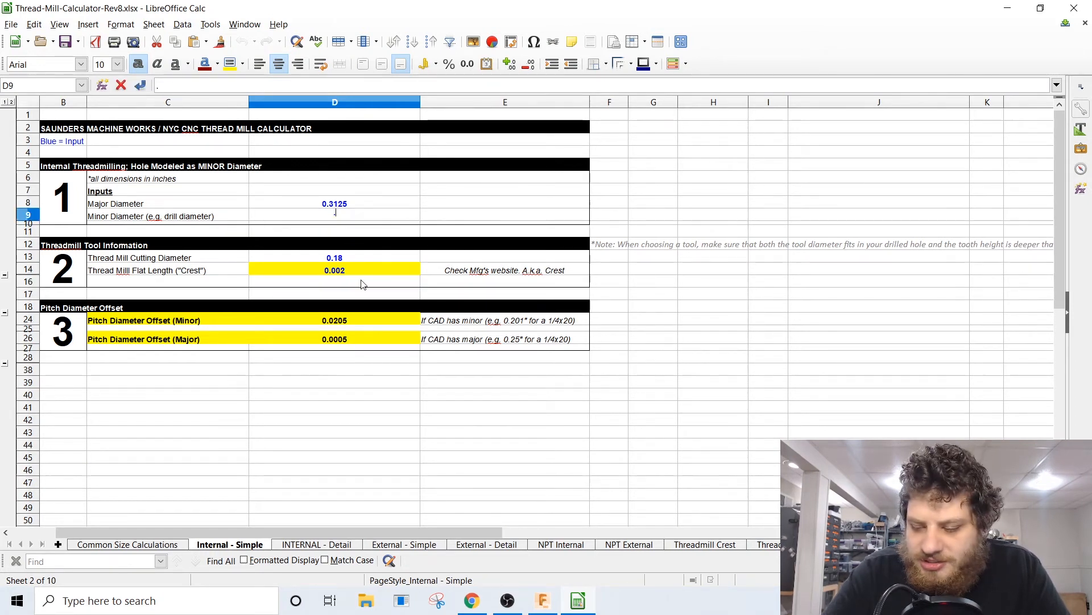
type(".272")
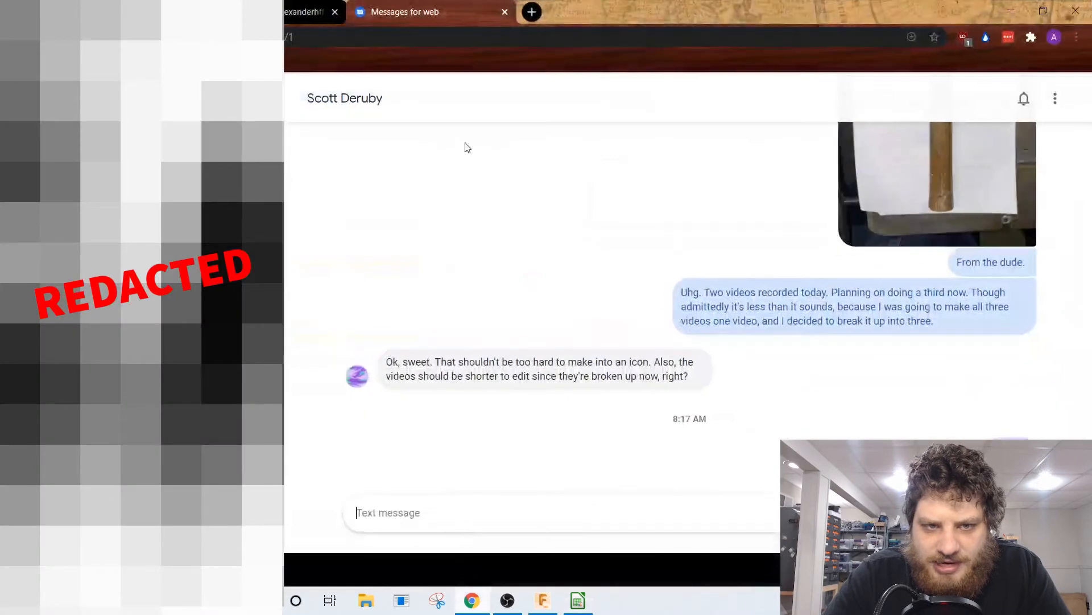
Step: Open the ANSI internal screw threads size chart and scroll to the 5/16 and 3/8 rows
type("ma")
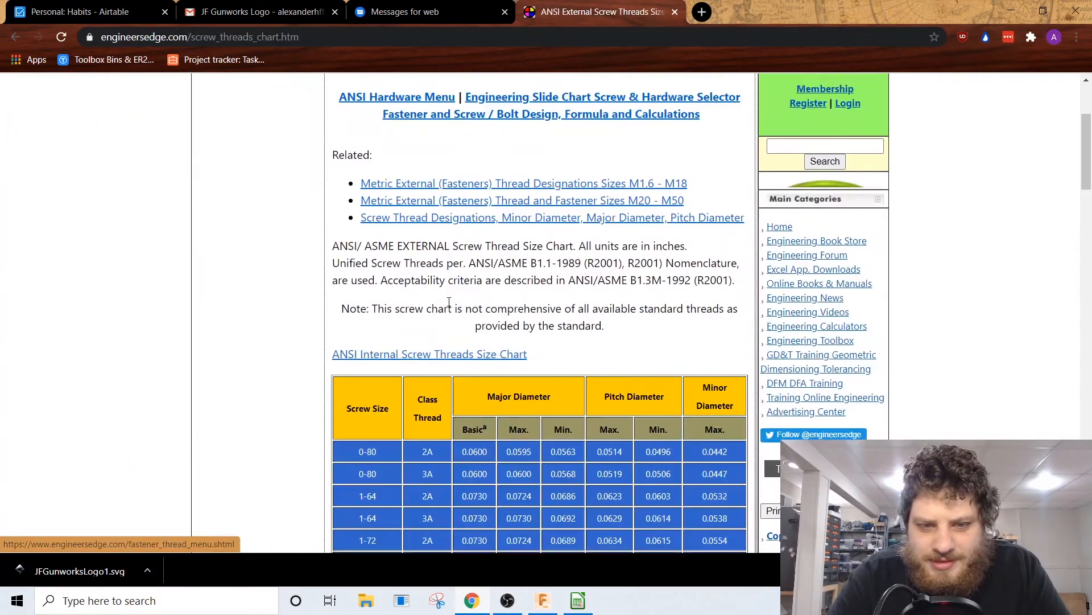
left_click(429, 354)
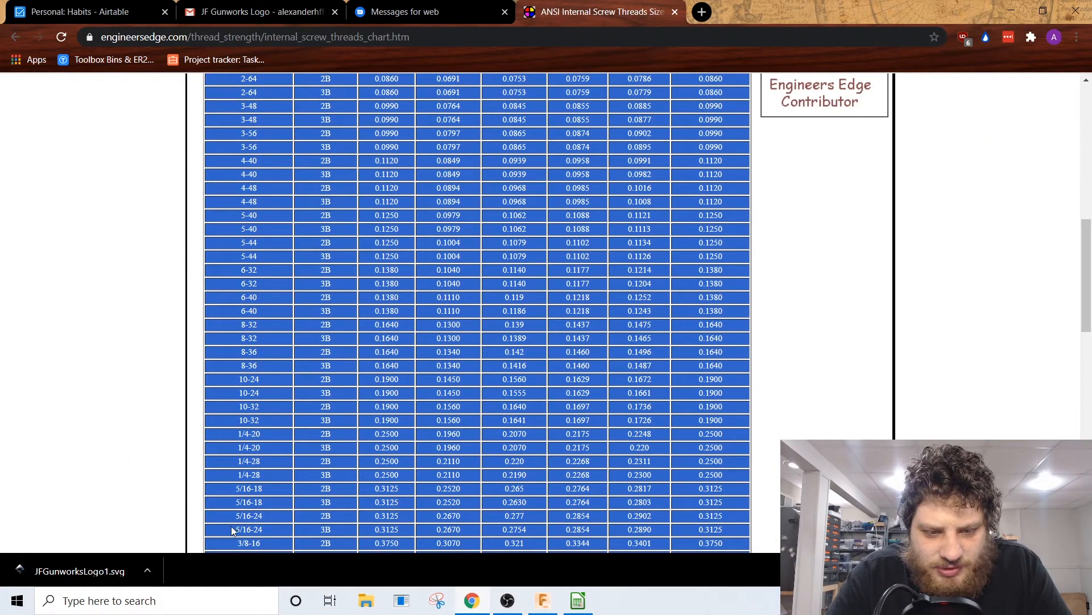
scroll("down", 3)
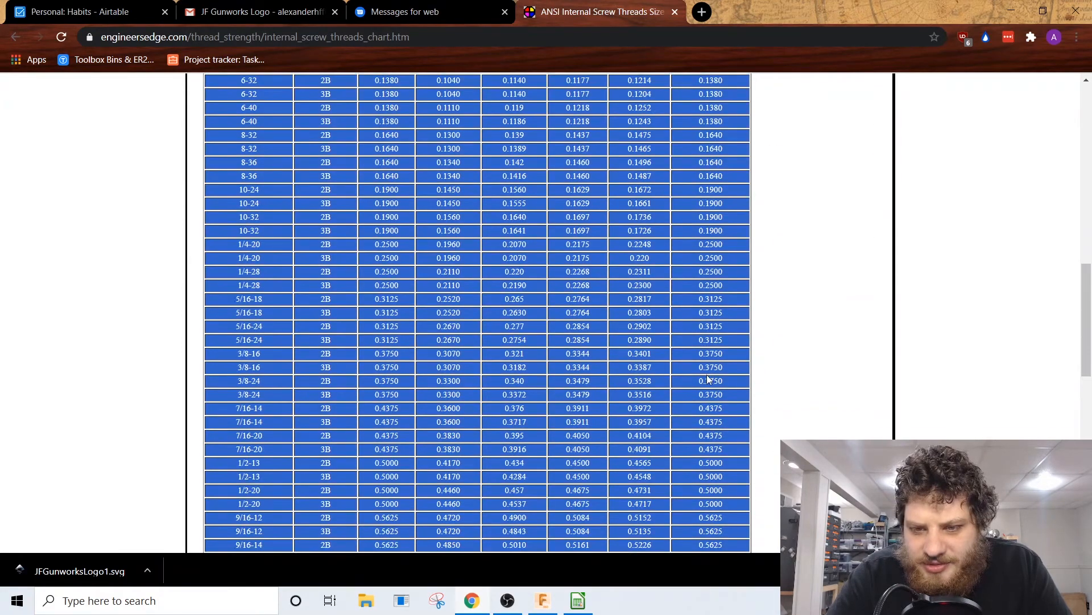
scroll("down", 3)
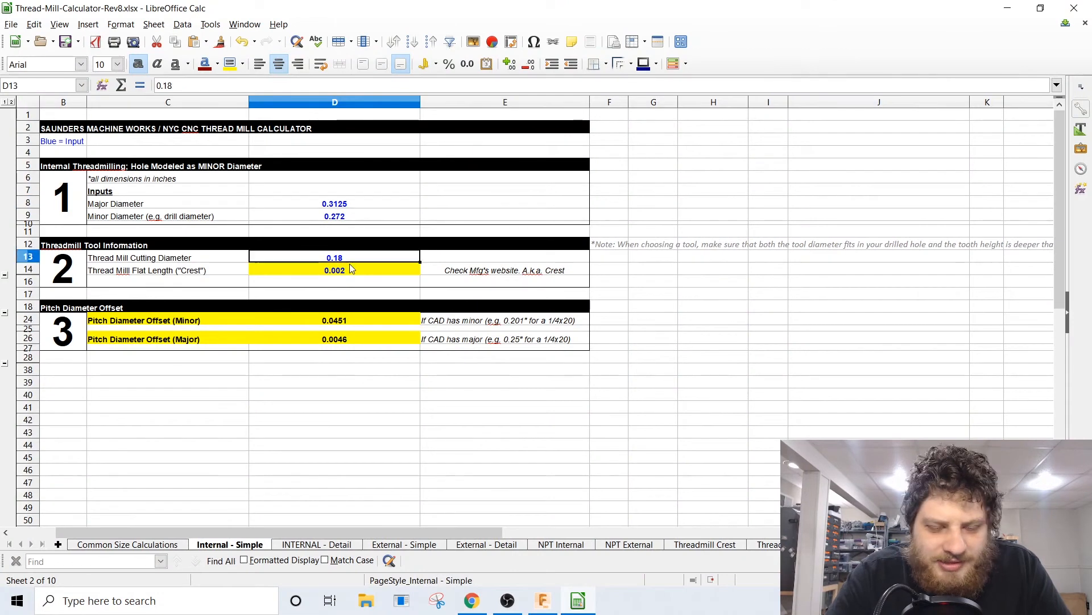
Step: Check the flat length value and the minor pitch diameter offset formula, then return to Fusion 360
left_click(335, 270)
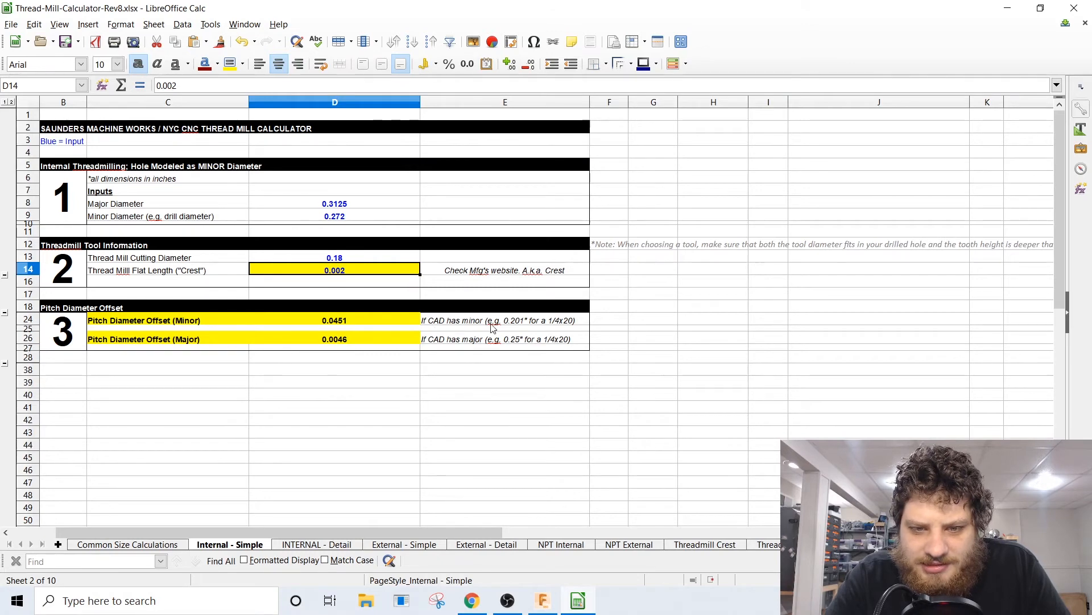
left_click(334, 320)
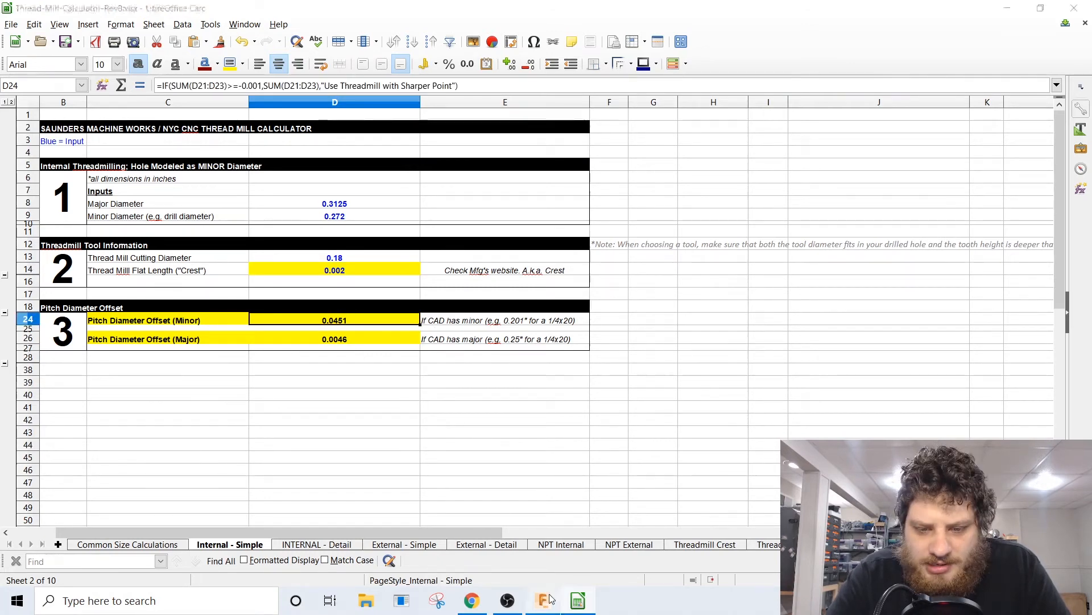
left_click(543, 600)
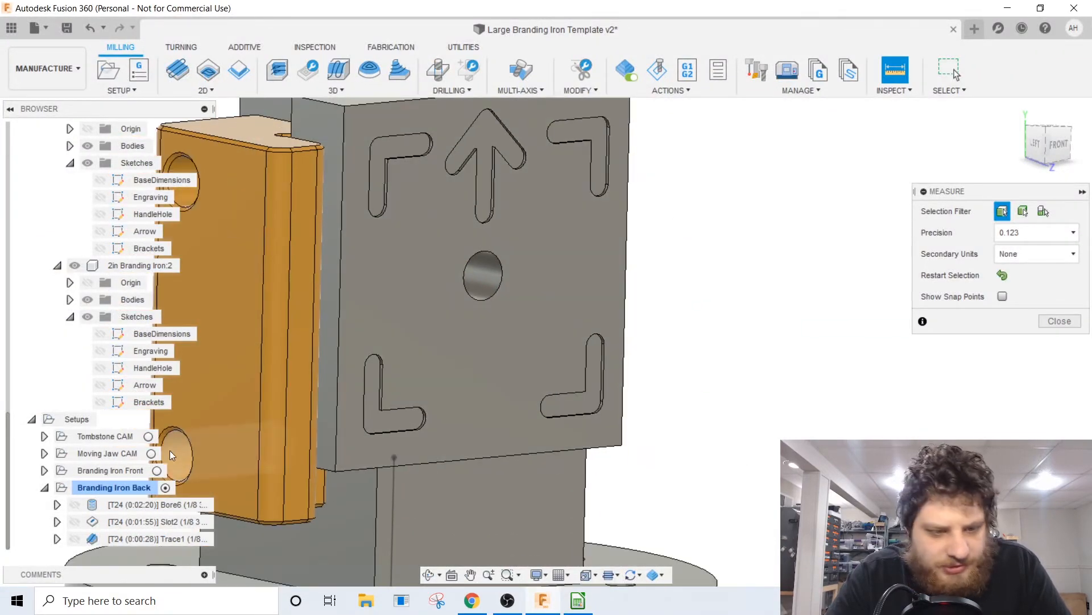
Step: Add Thread1 from the .25-20 Threadmill template with 1/24 in pitch and 0.0451 offset
right_click(114, 487)
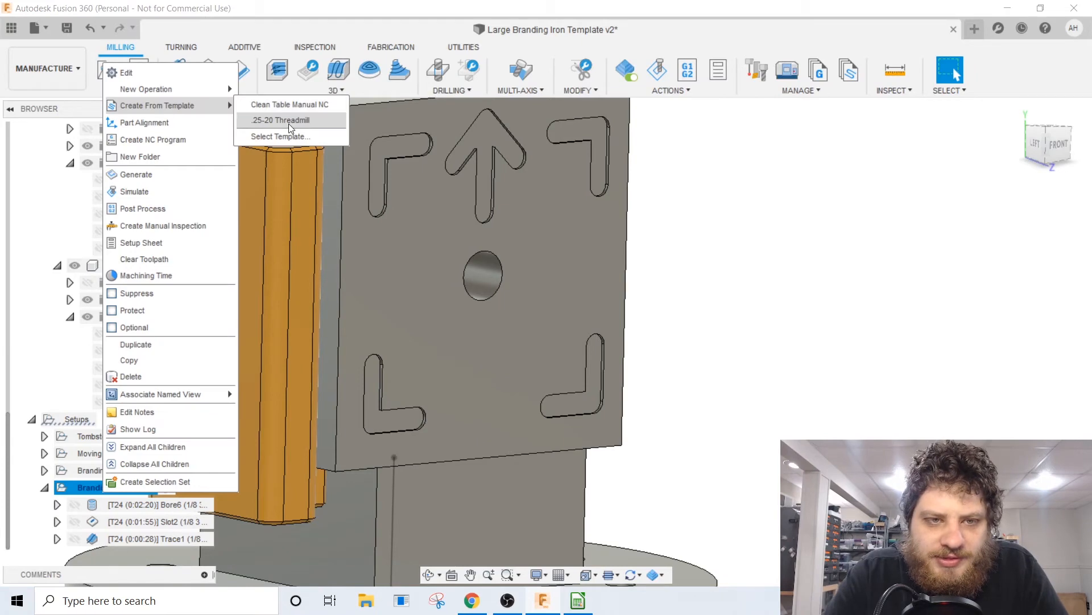
left_click(280, 120)
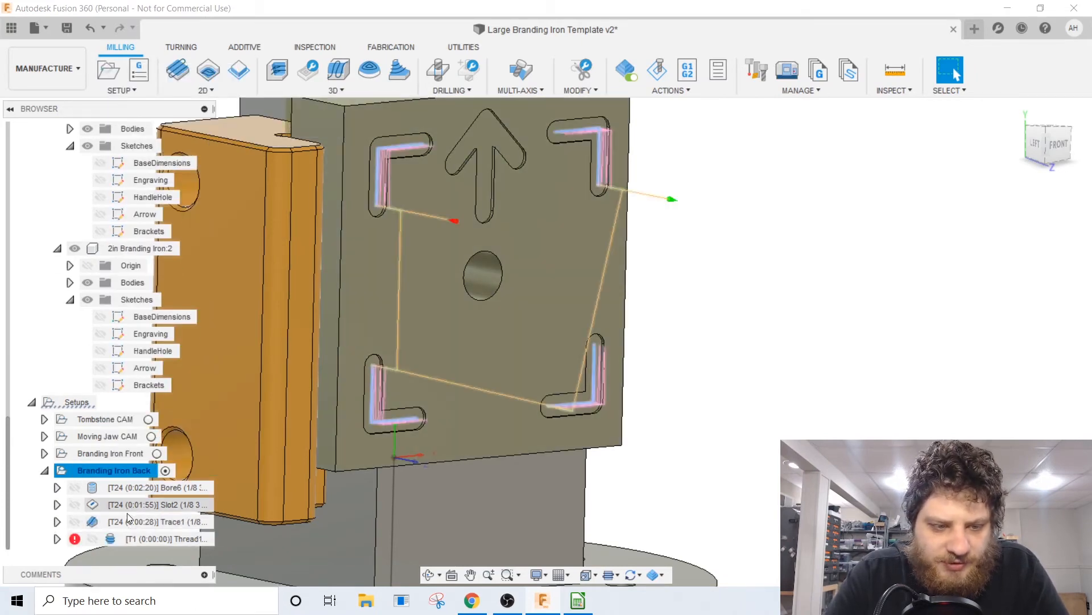
double_click(167, 538)
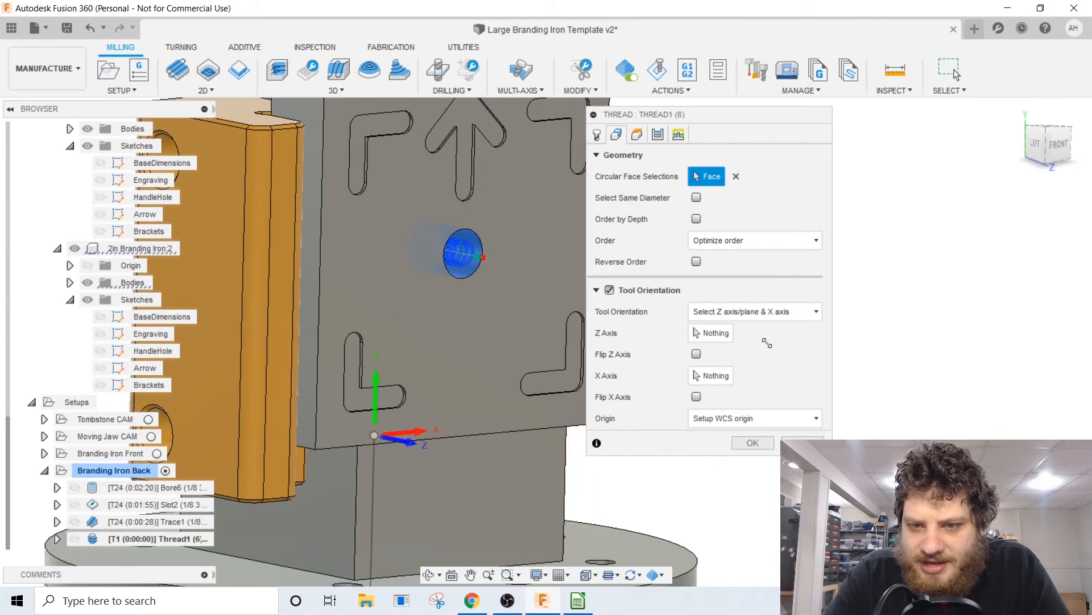
left_click(657, 134)
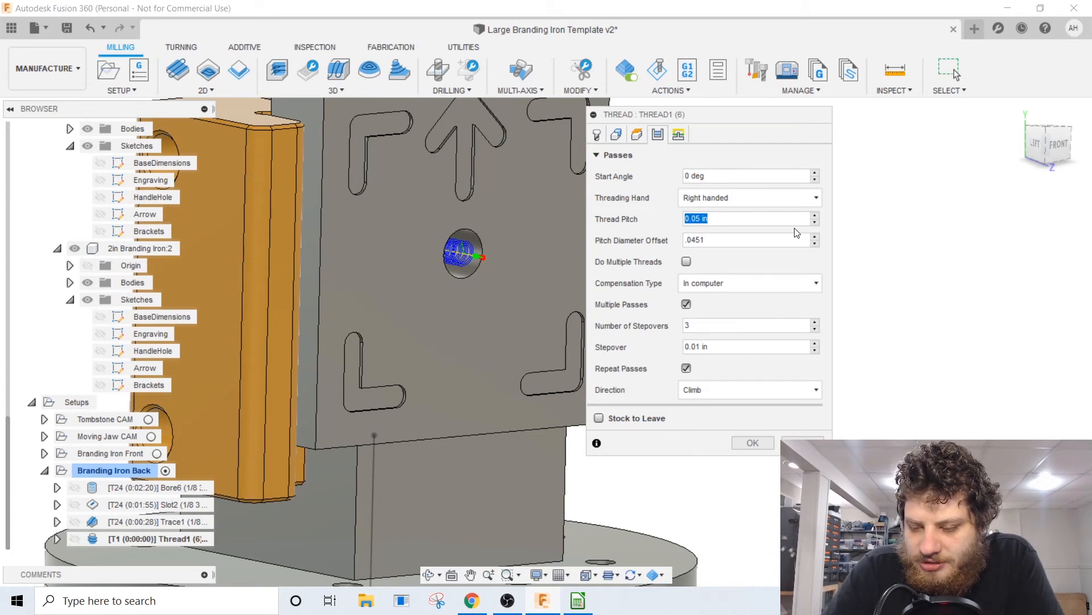
type("1-24")
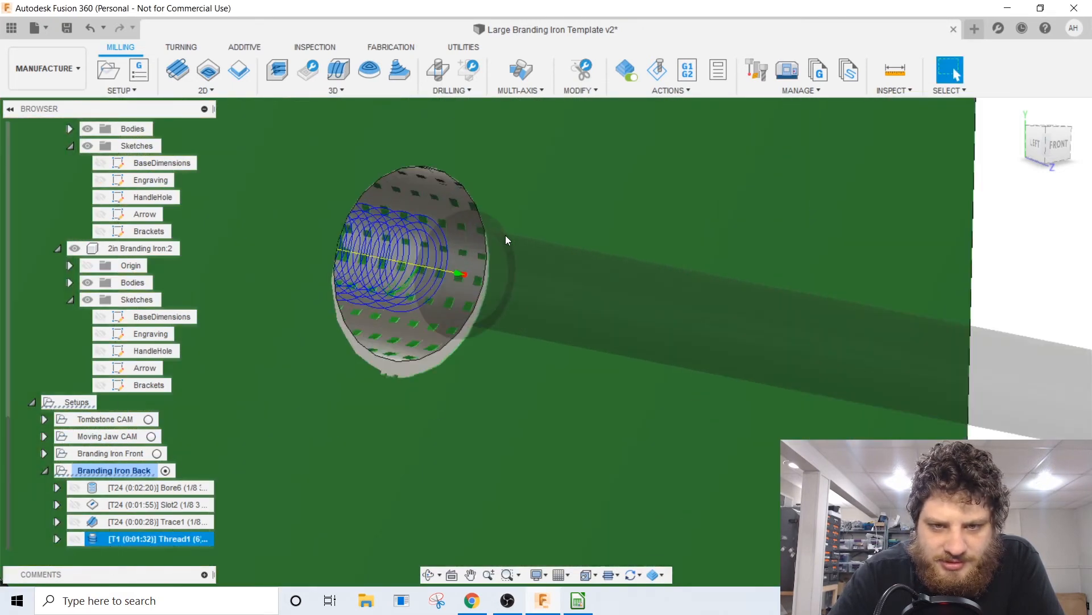
double_click(139, 537)
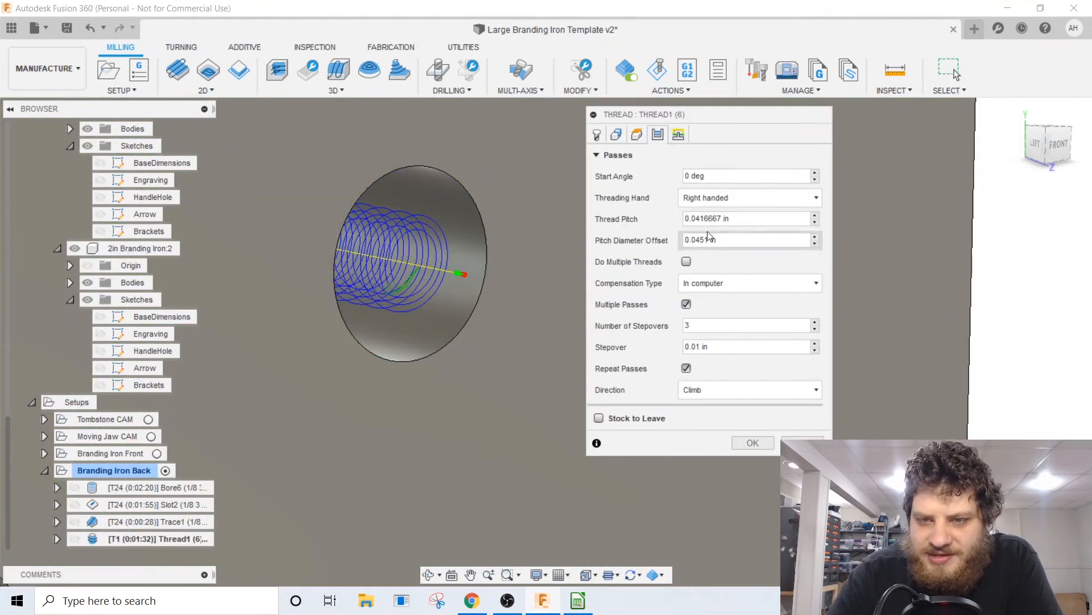
mouse_move(706, 218)
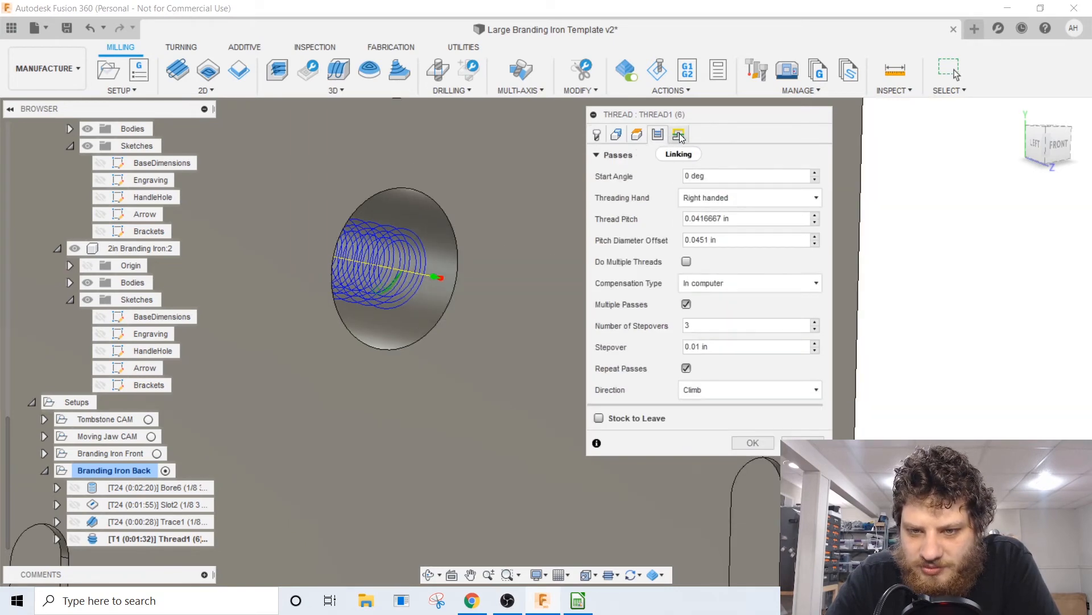
right_click(112, 453)
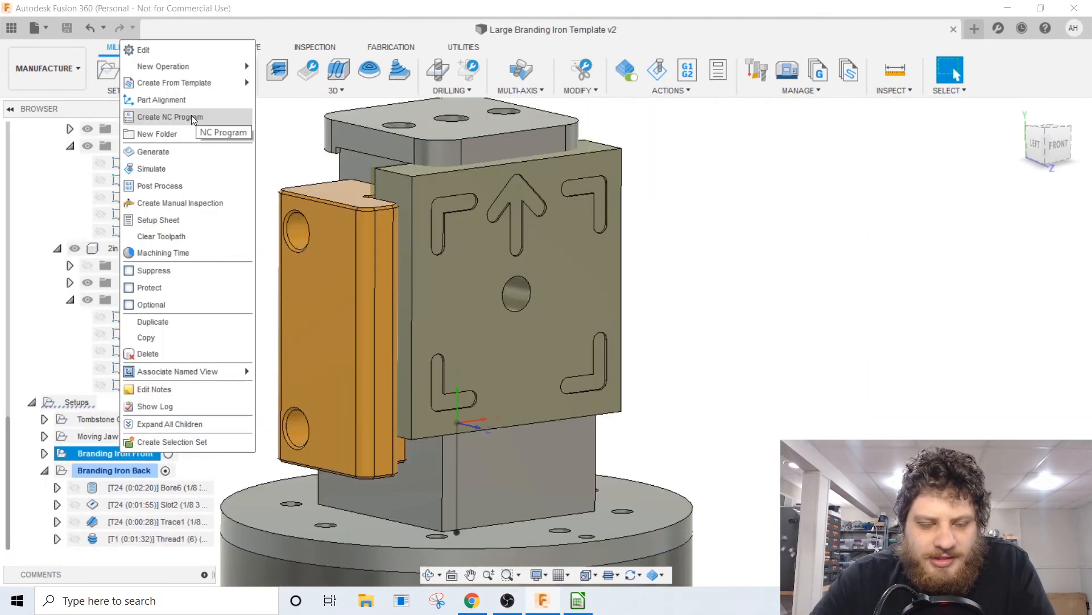
Step: Create an NC program outputting to PNC Transfer on the V2-10 machine, including Back operations
left_click(168, 116)
type("BrandingIron")
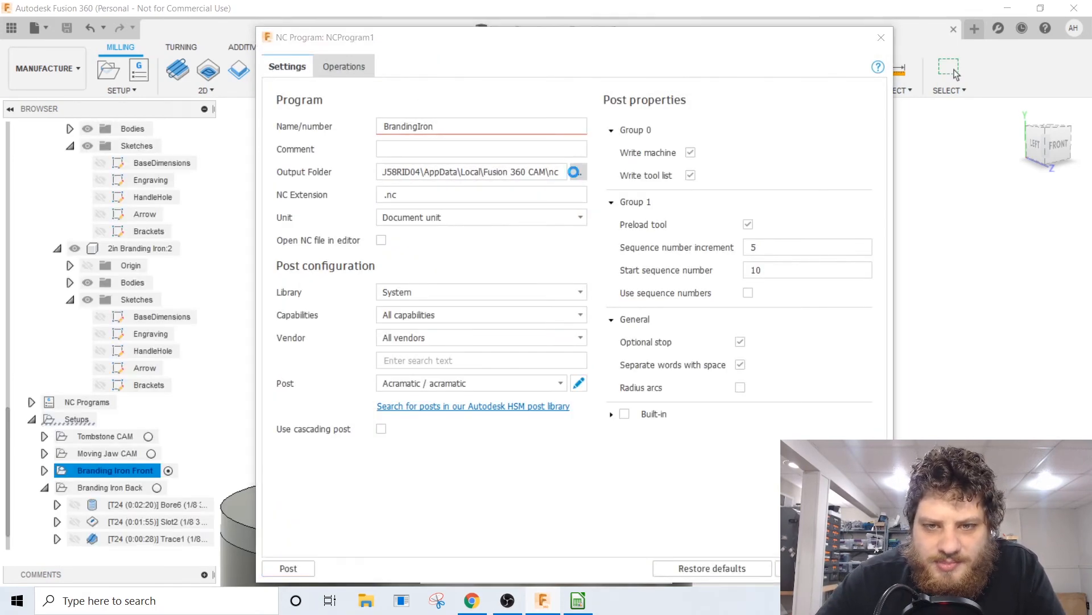
left_click(574, 171)
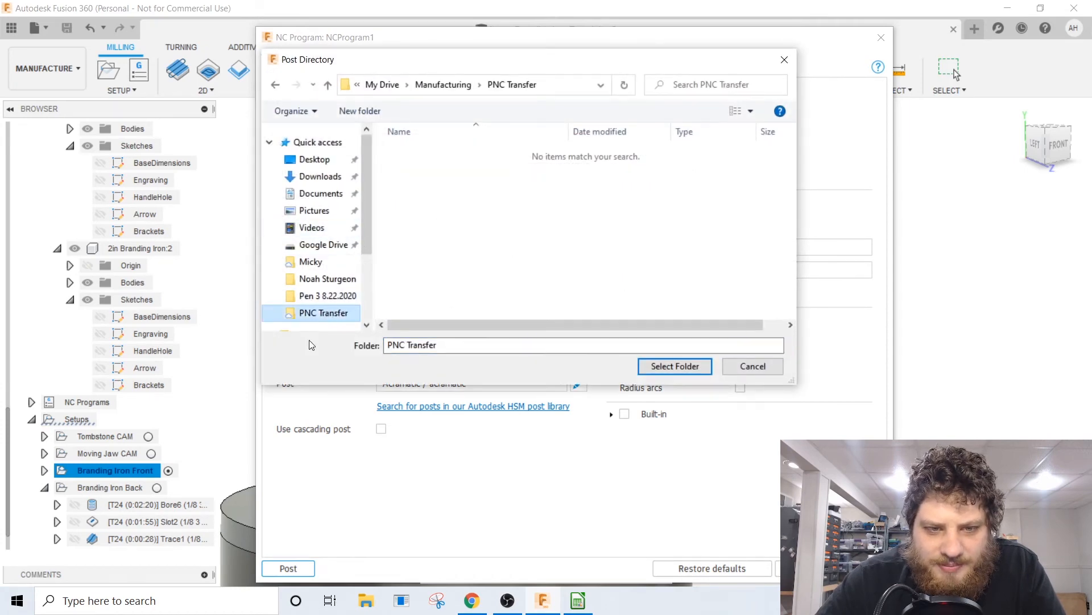
left_click(673, 366)
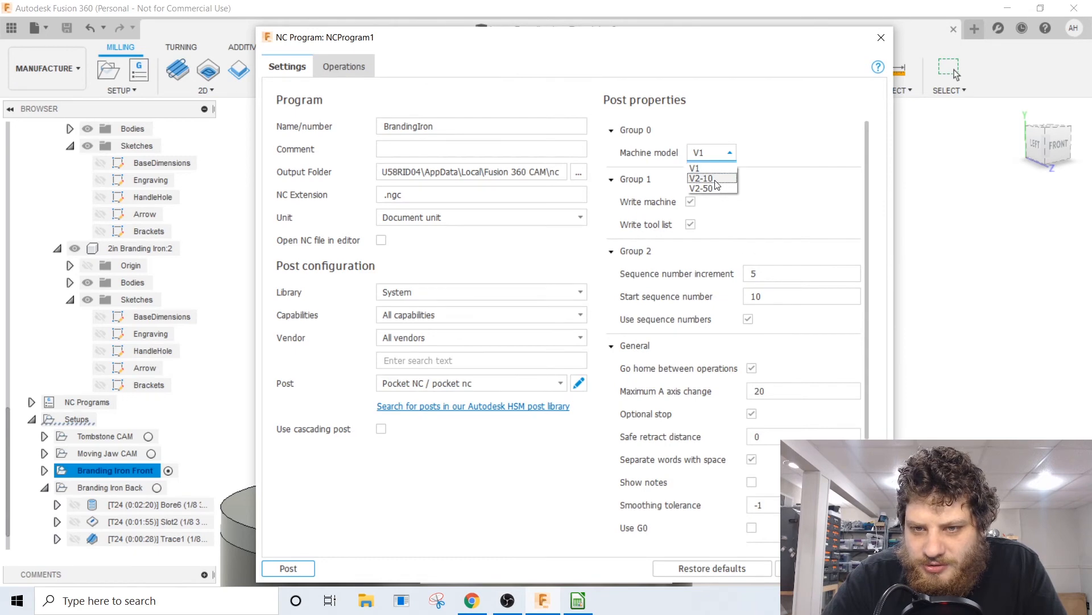
left_click(344, 66)
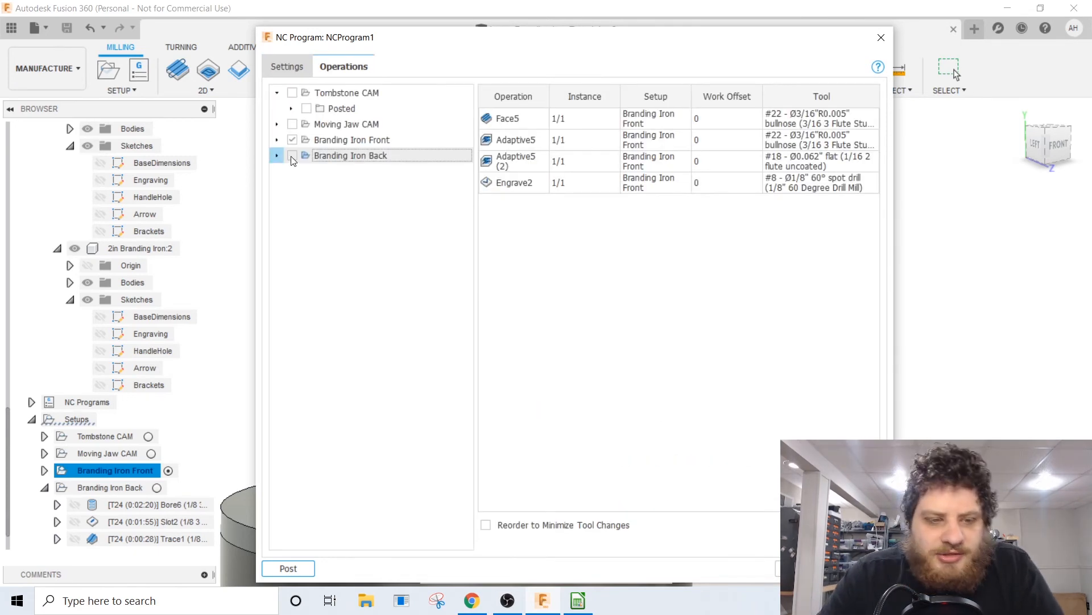
left_click(351, 155)
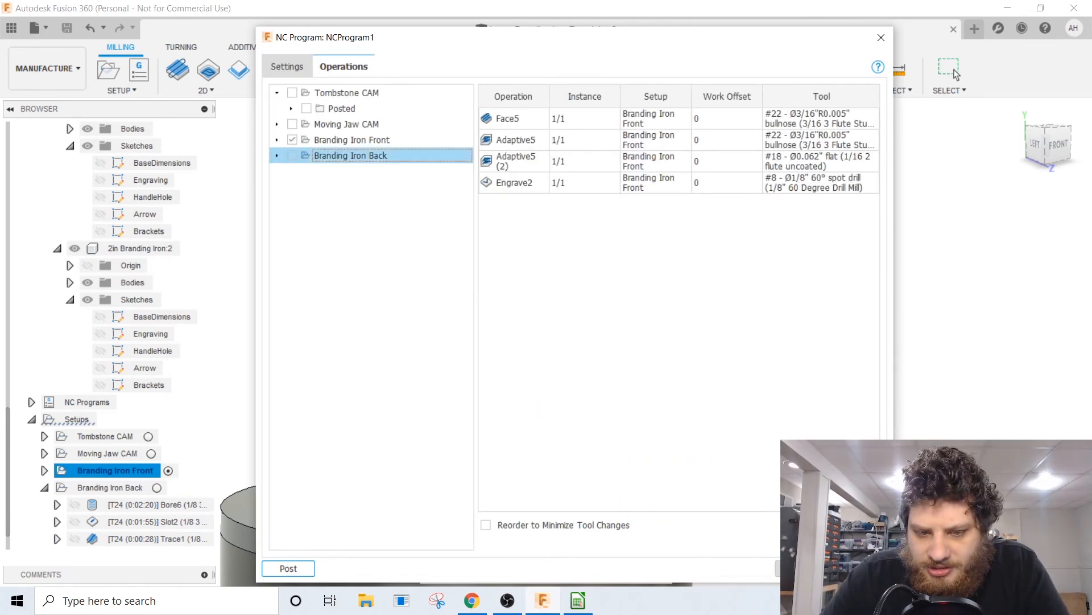
left_click(881, 37)
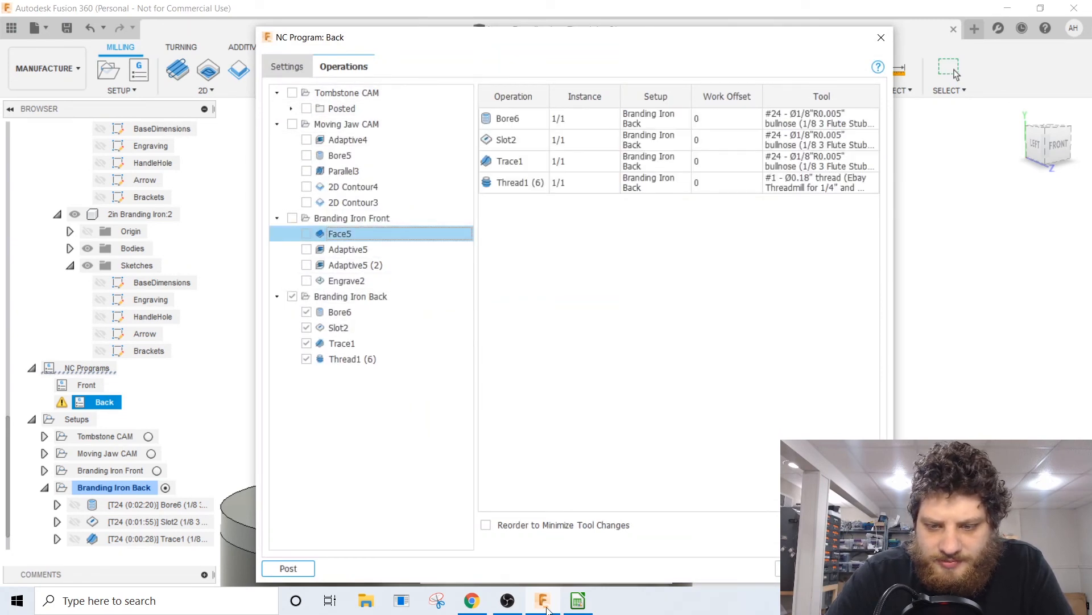
Step: Post BrandingIronFront.ngc and BrandingIronBack.ngc despite warnings and verify them in the folder
left_click(881, 37)
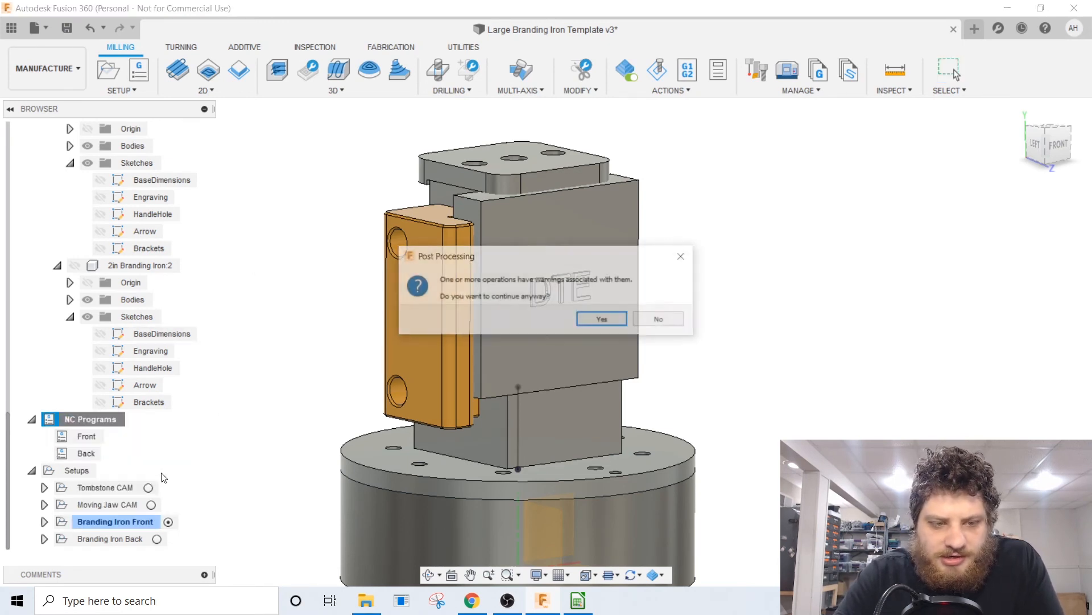
left_click(601, 319)
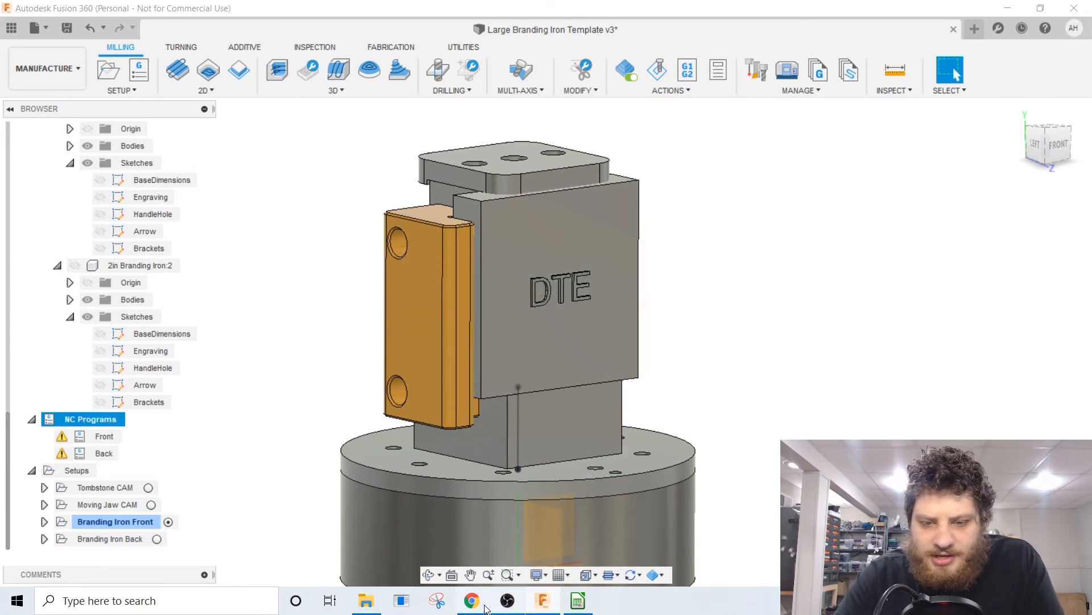
left_click(365, 599)
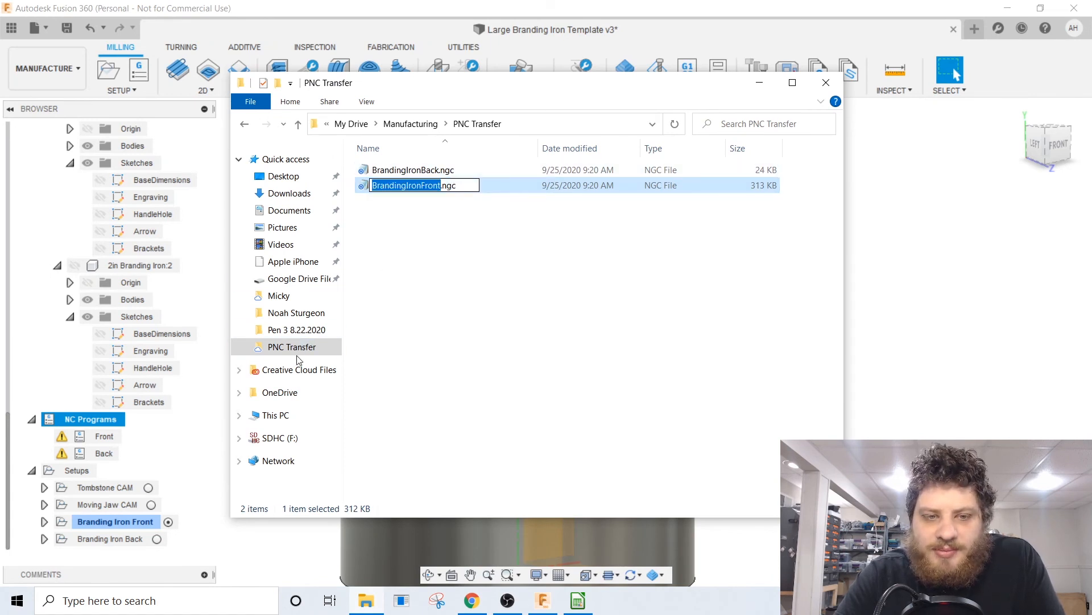
left_click(394, 268)
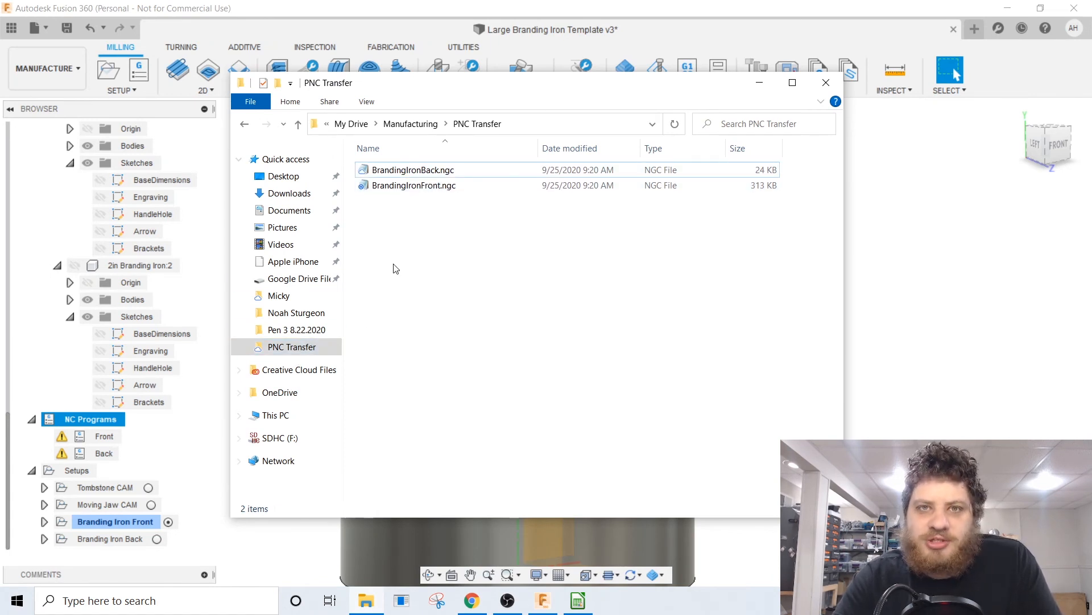